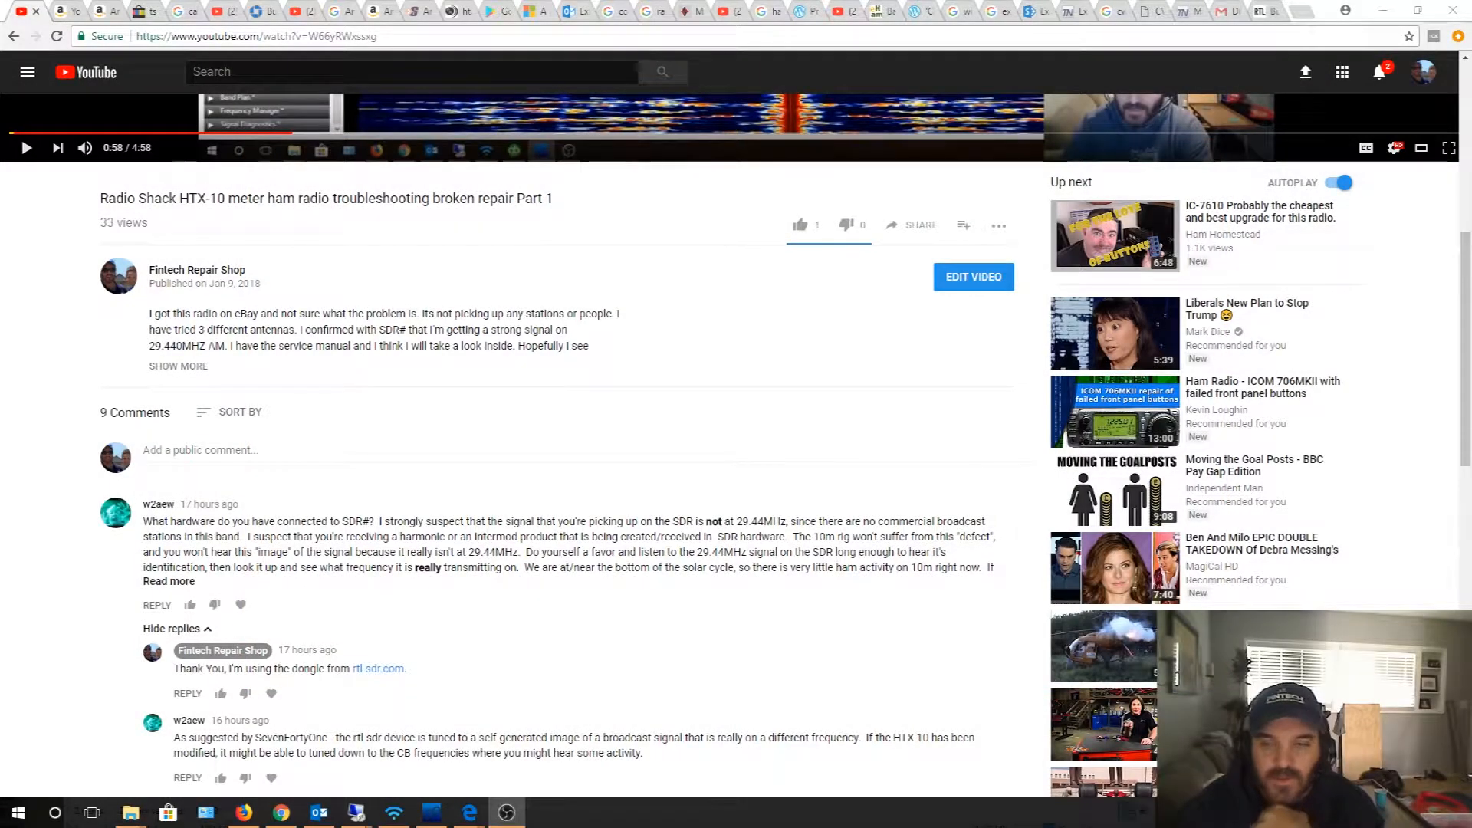
{"action": "mouse_move", "coordinate": [914, 361]}
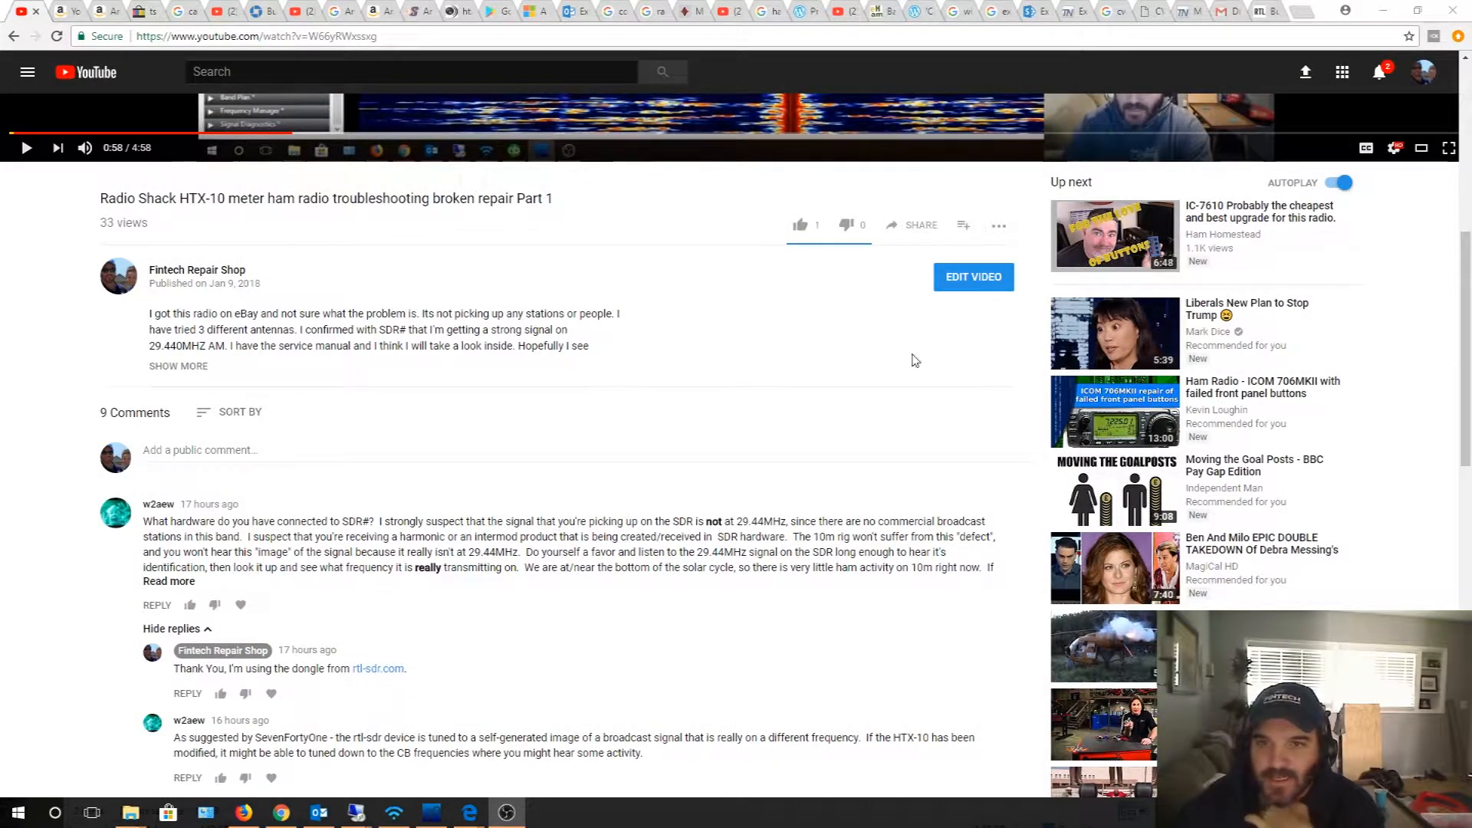
{"action": "mouse_move", "coordinate": [922, 354]}
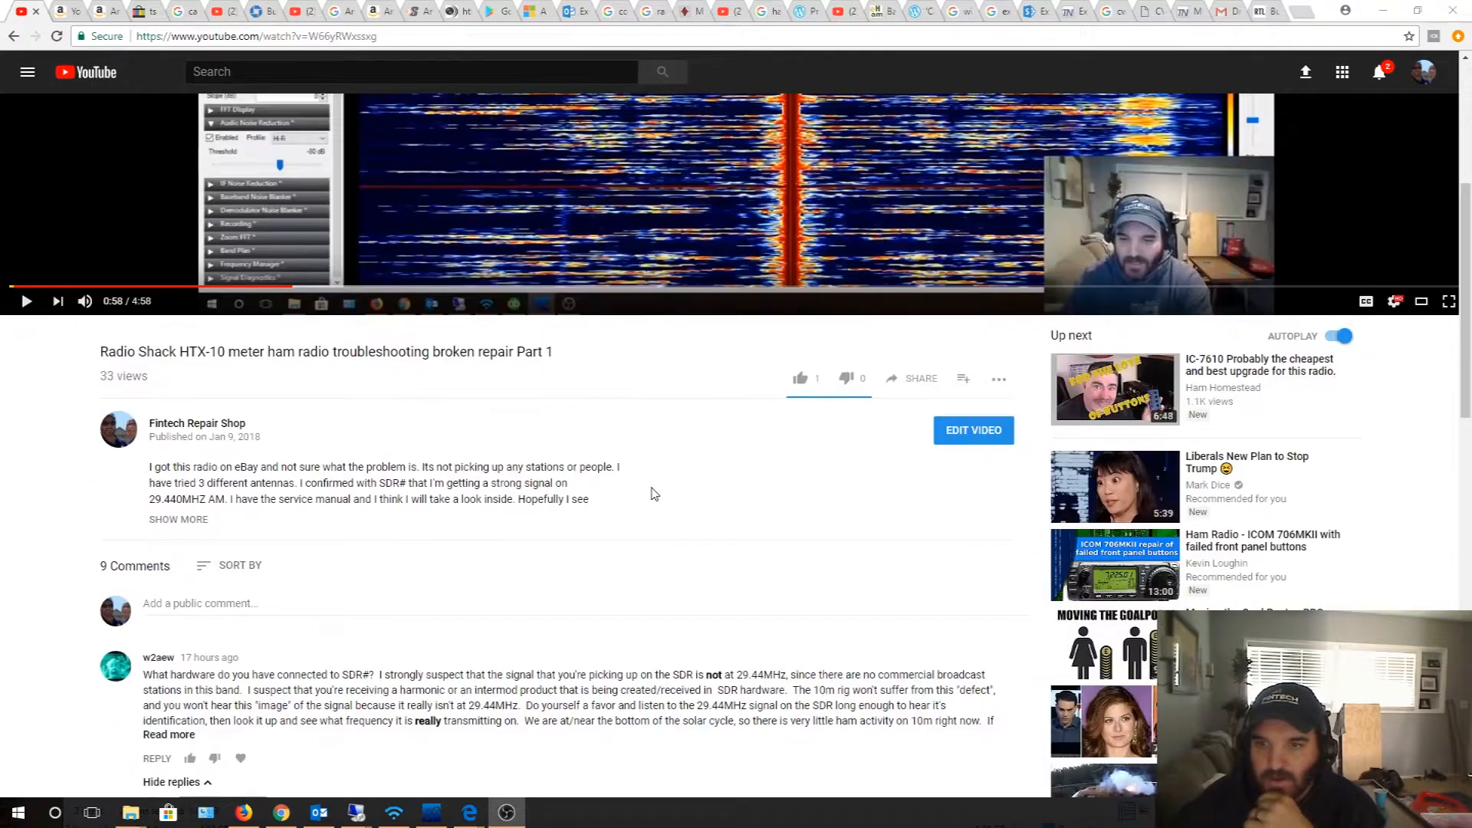
{"action": "mouse_move", "coordinate": [634, 494]}
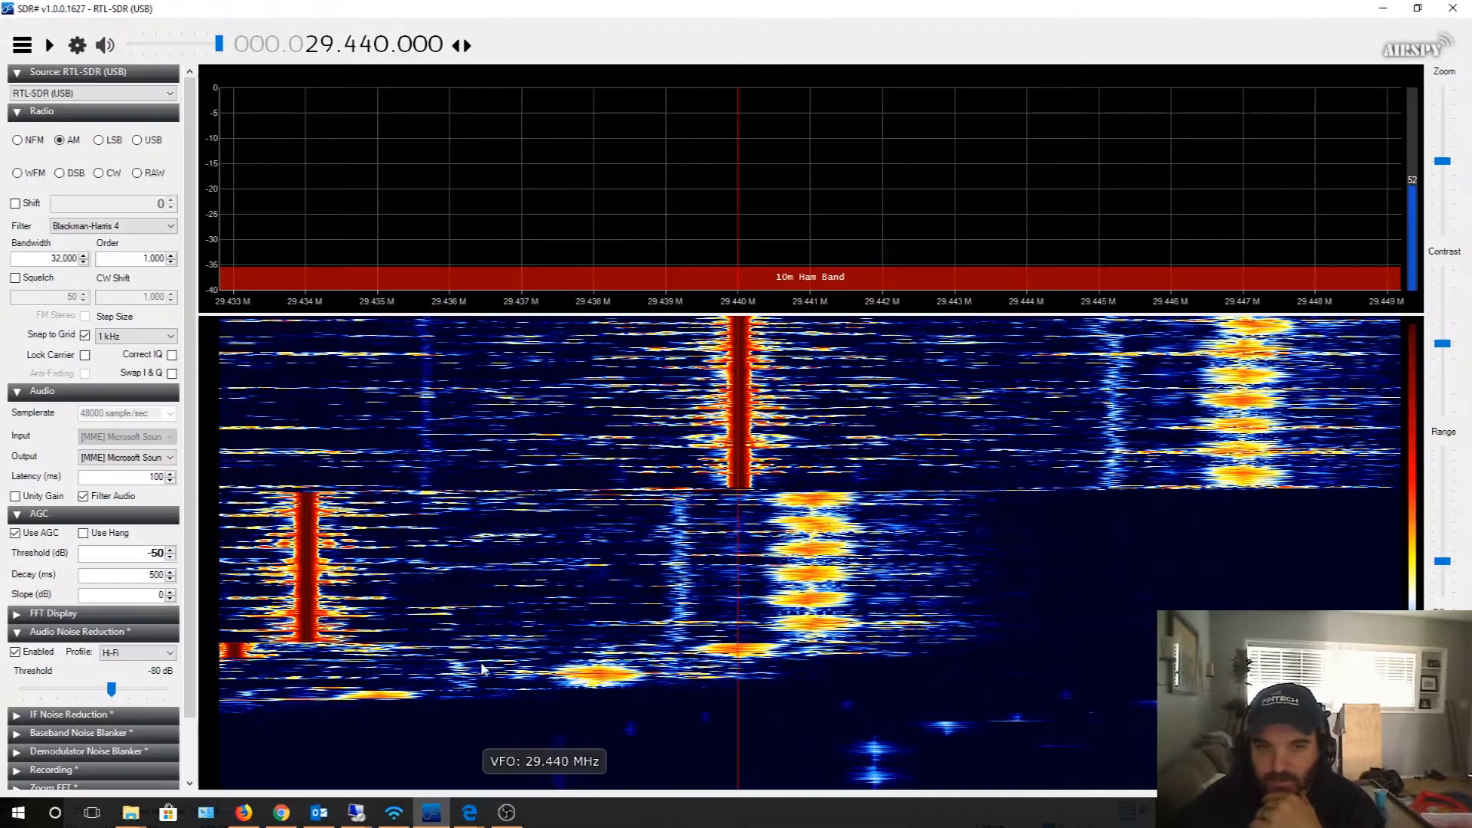
- Run the RTL-SDR live to show the strong 29.440 MHz carrier, then stop it
{"action": "left_click", "coordinate": [48, 44]}
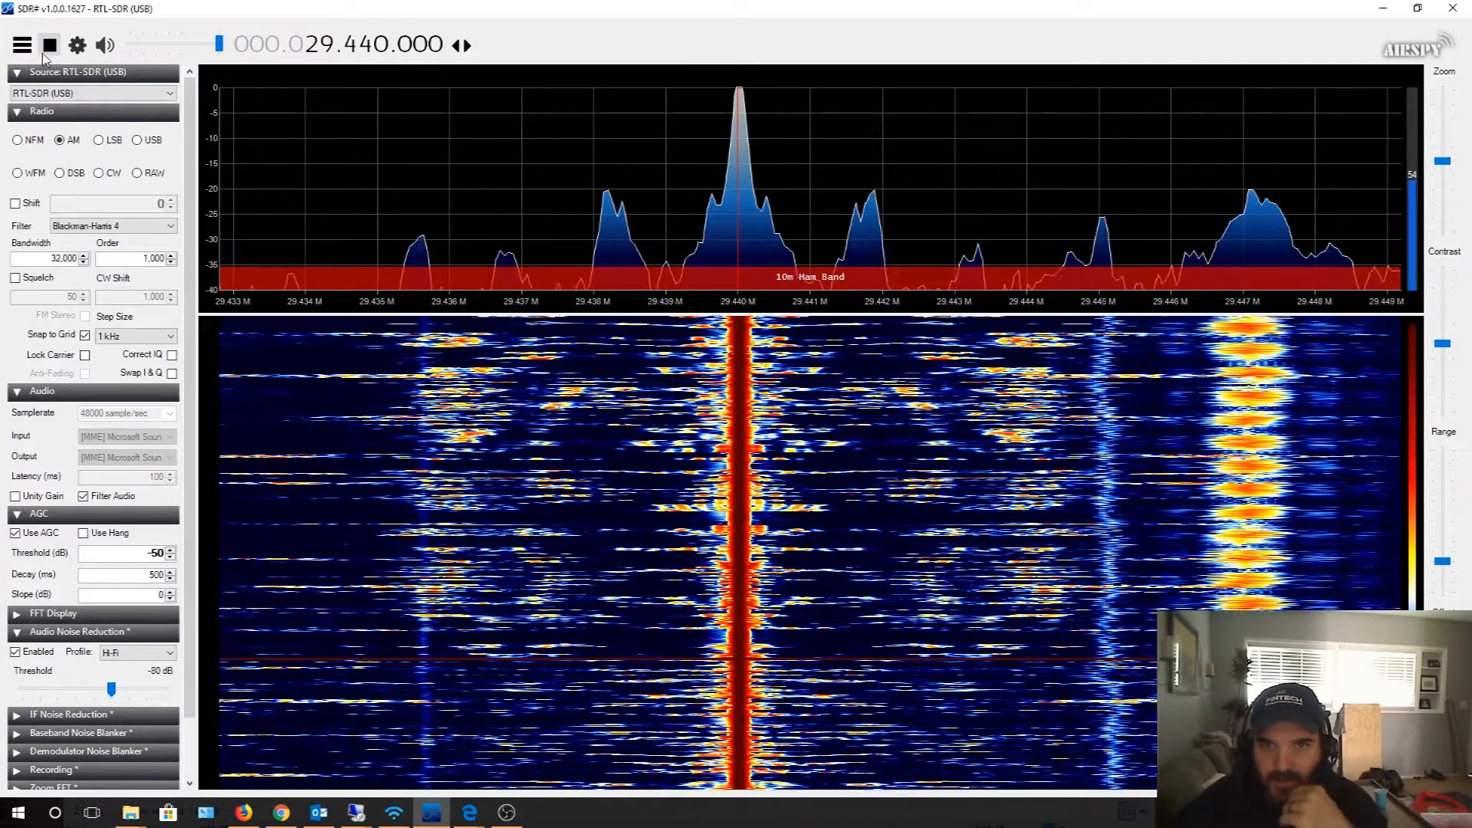
{"action": "left_click", "coordinate": [280, 812]}
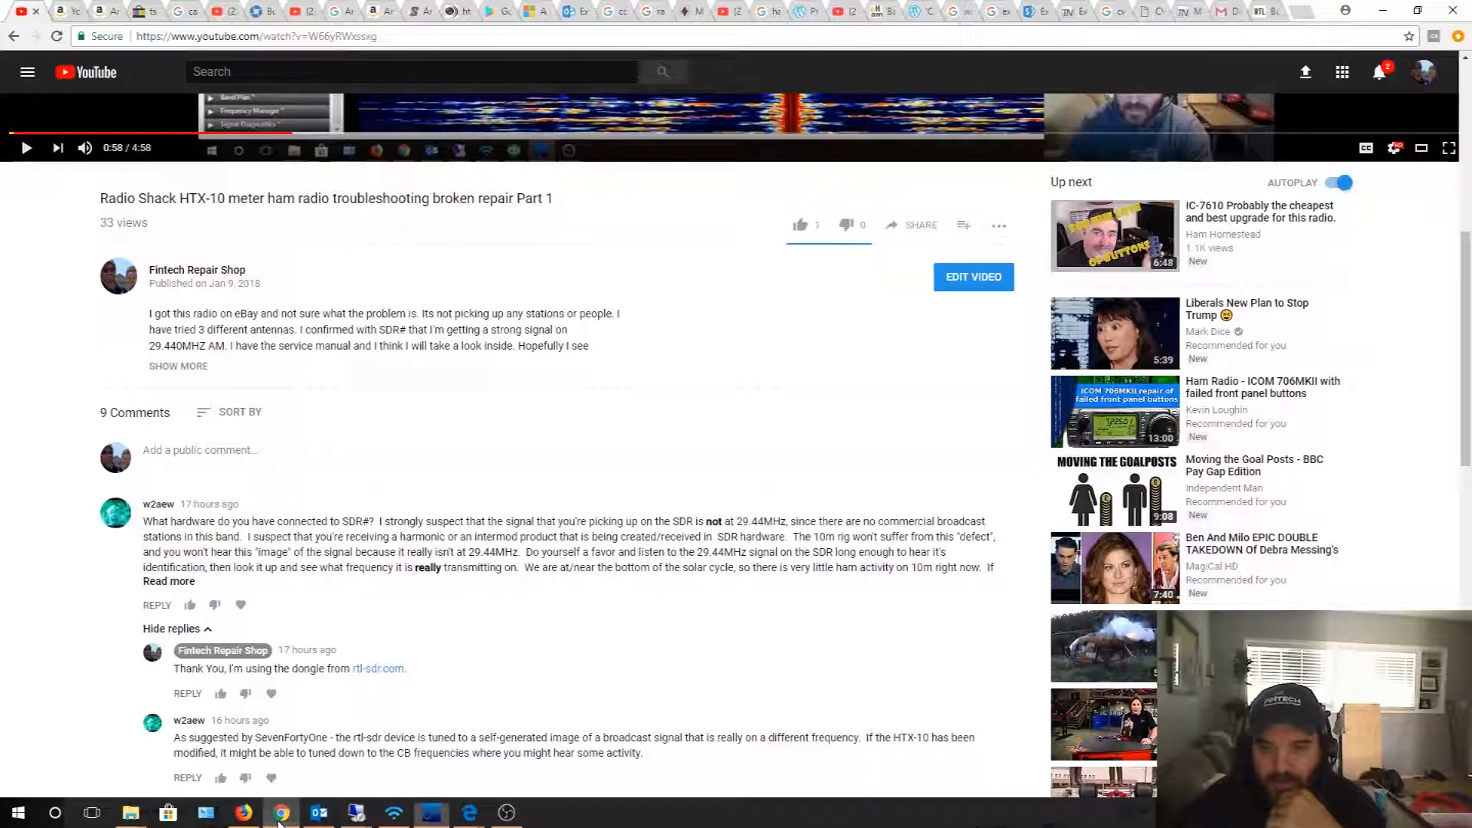
- Read the image-signal comment replies, then switch to the RTL-SDR.COM dongle store tab
{"action": "scroll", "scroll_direction": "down", "scroll_amount": 3}
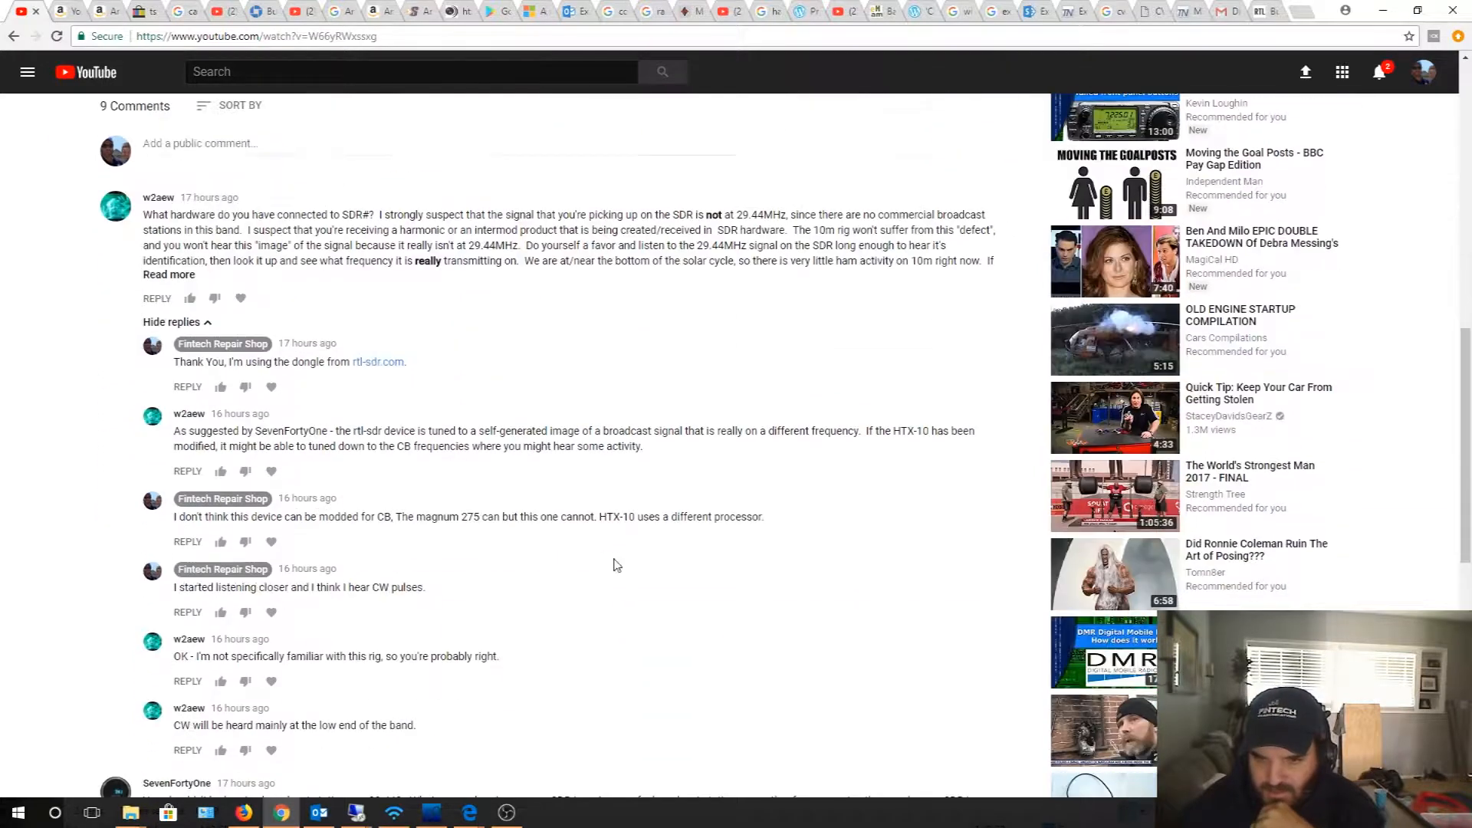
{"action": "scroll", "scroll_direction": "down", "scroll_amount": 3}
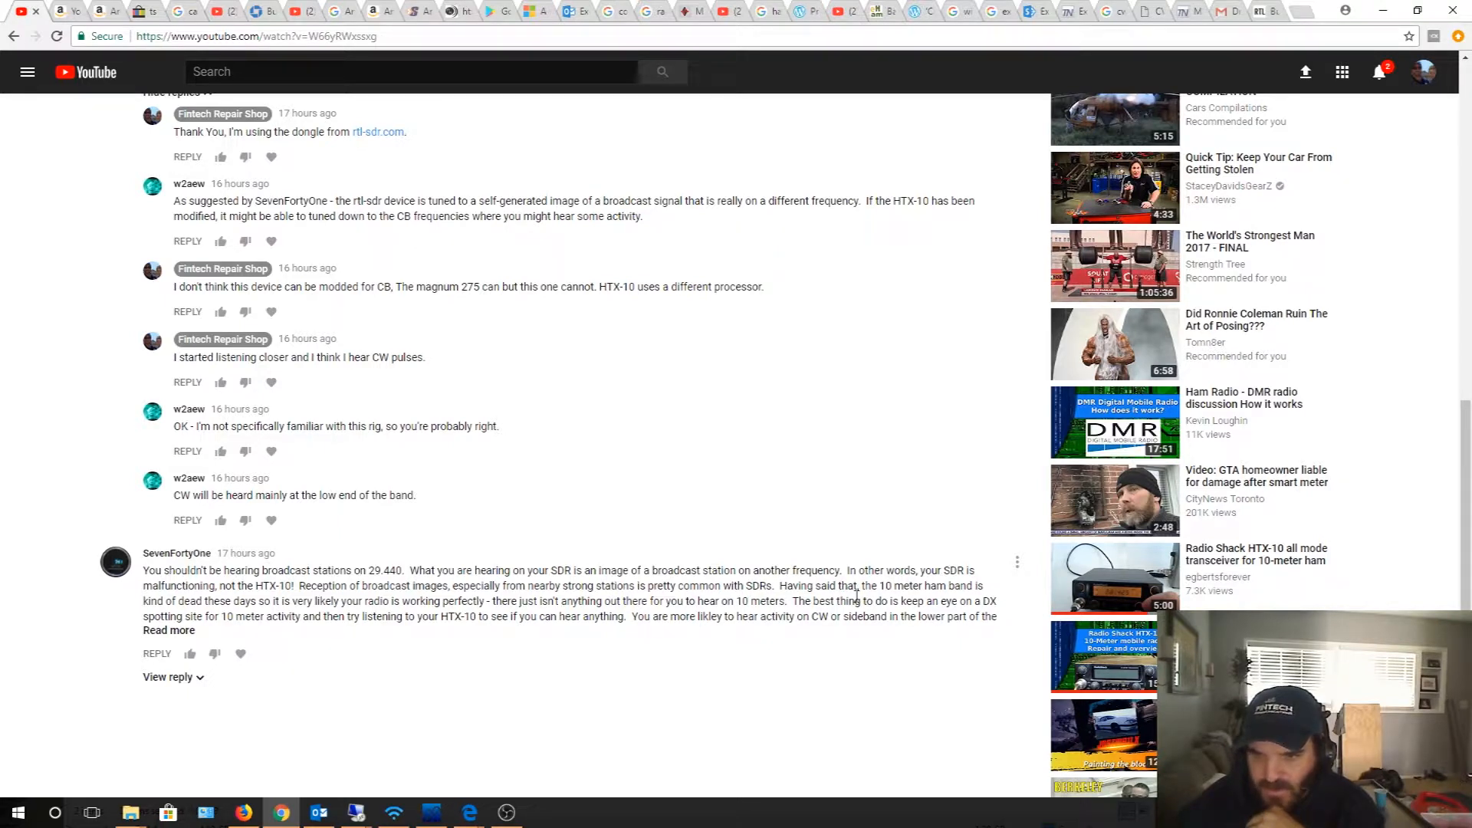
{"action": "mouse_move", "coordinate": [652, 583]}
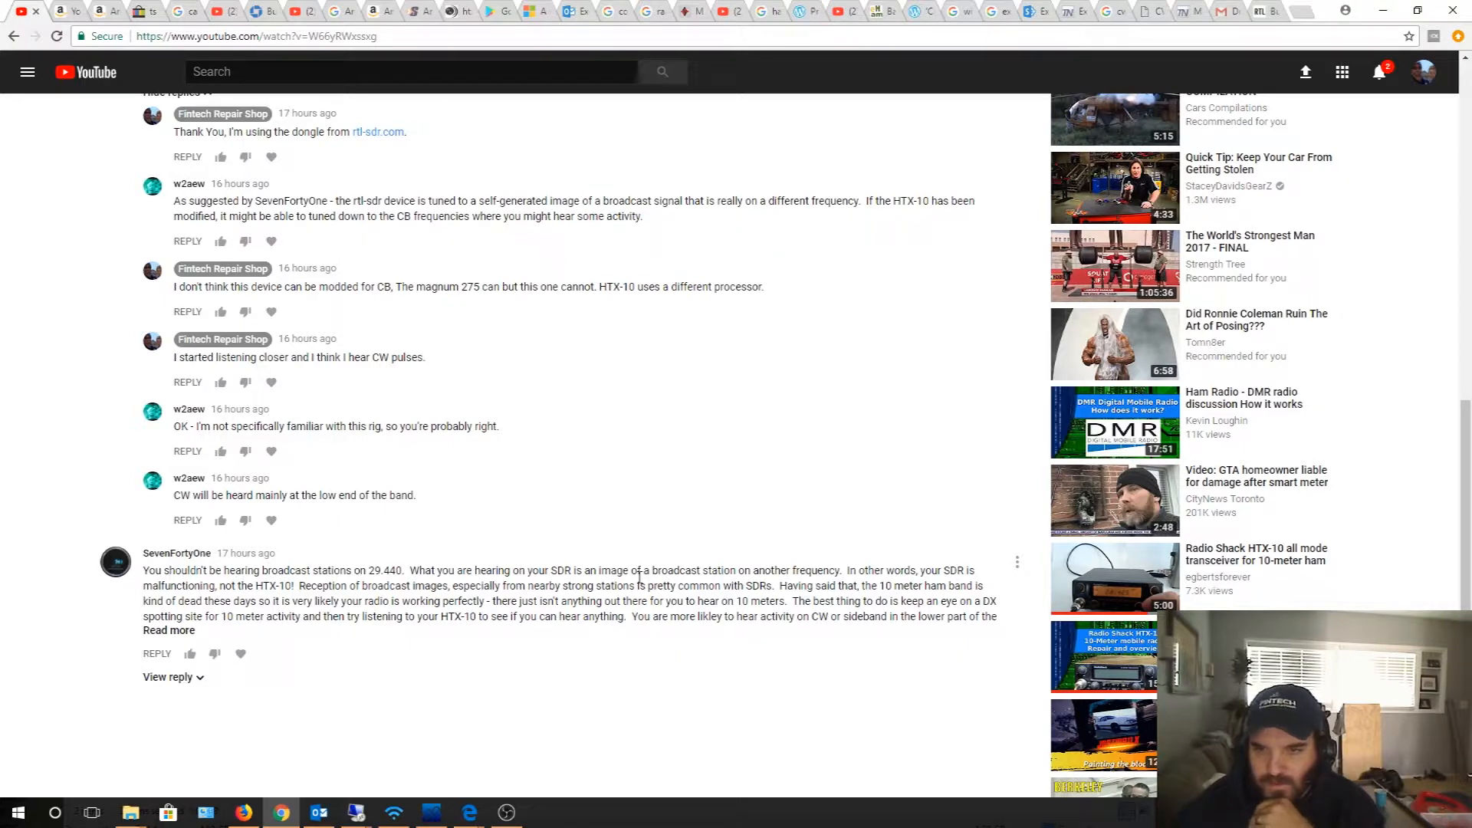
{"action": "scroll", "scroll_direction": "up", "scroll_amount": 3}
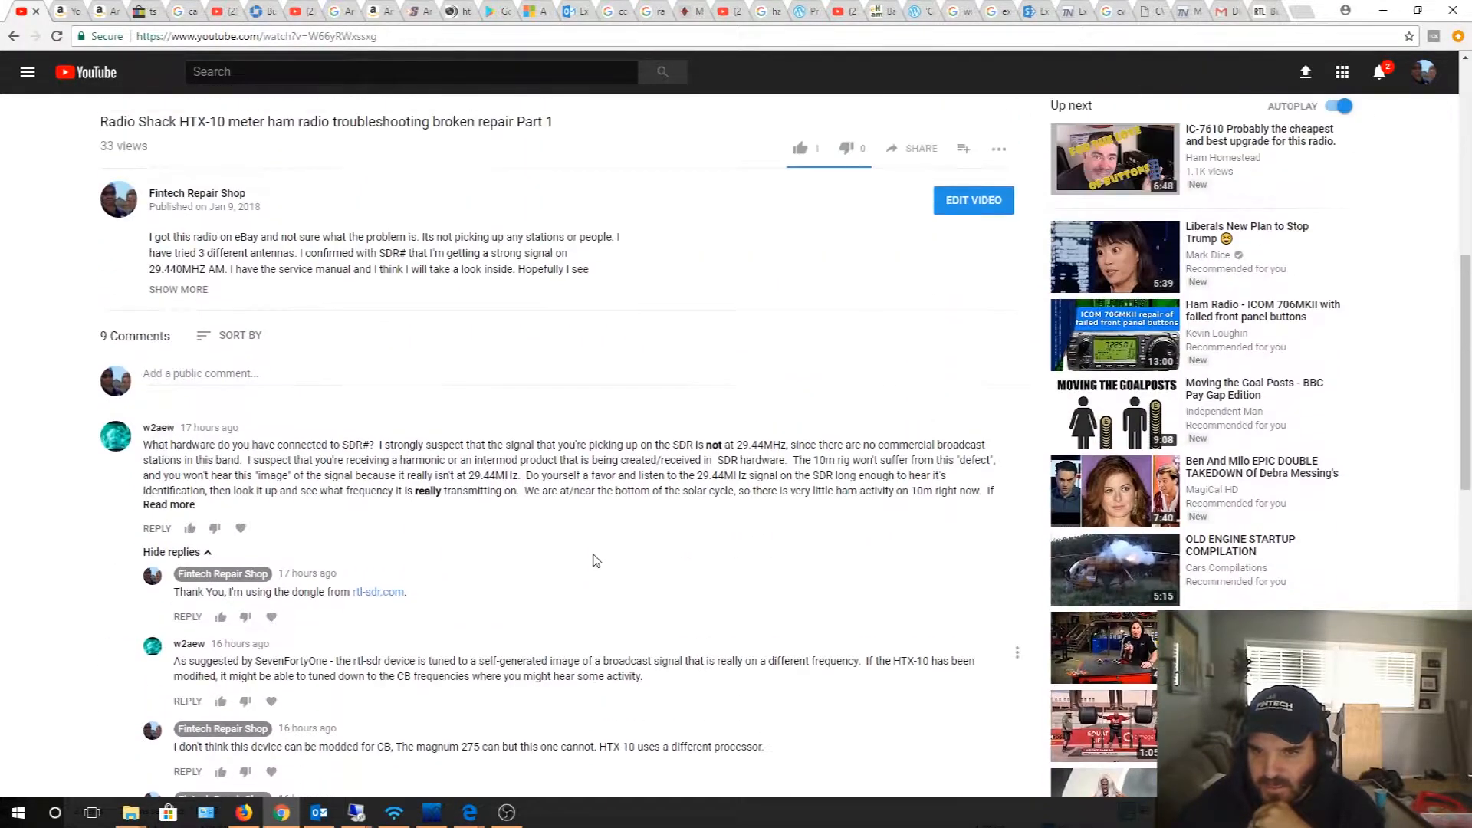
{"action": "mouse_move", "coordinate": [165, 437]}
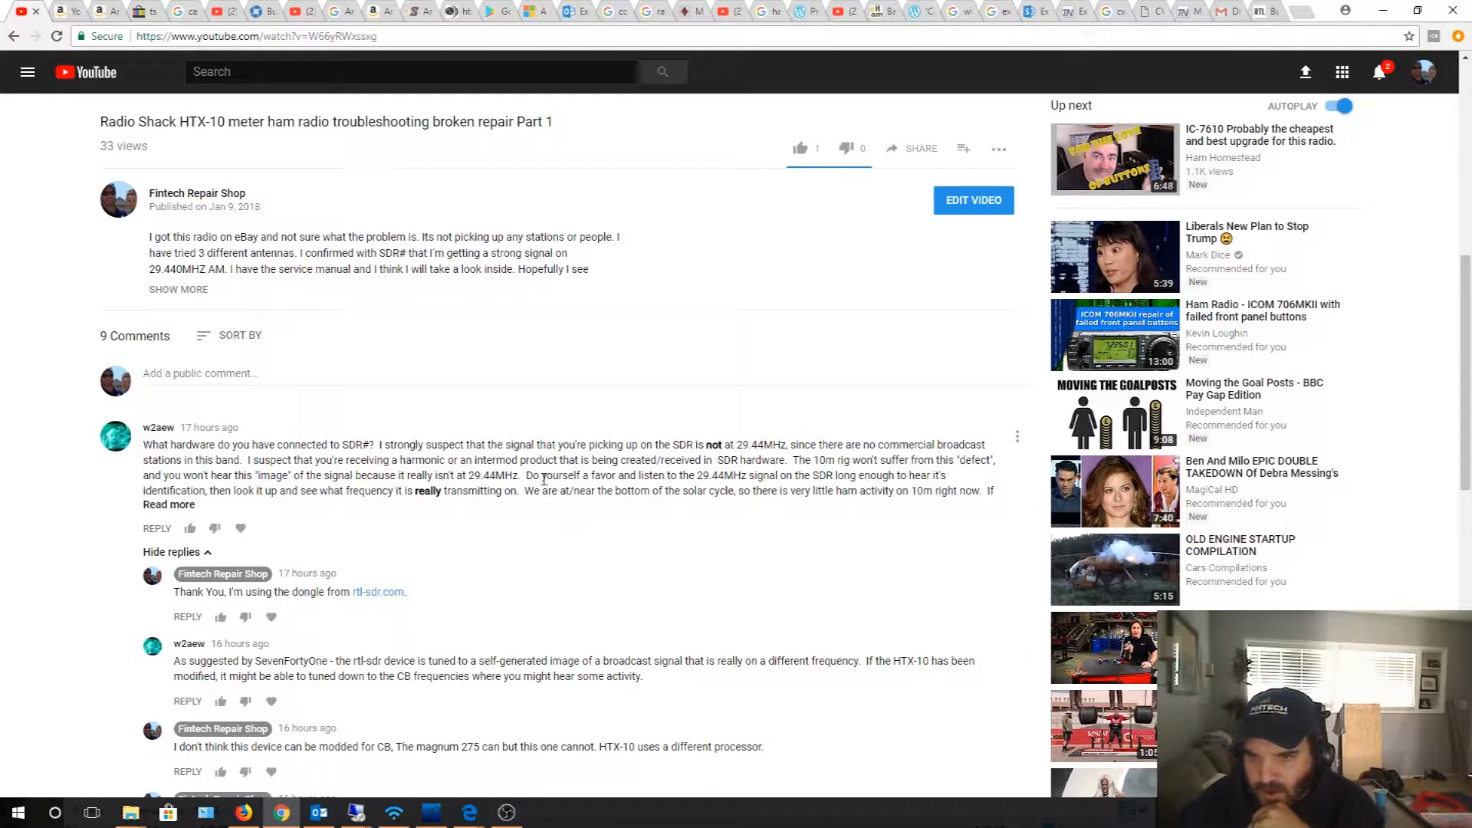
{"action": "mouse_move", "coordinate": [699, 473]}
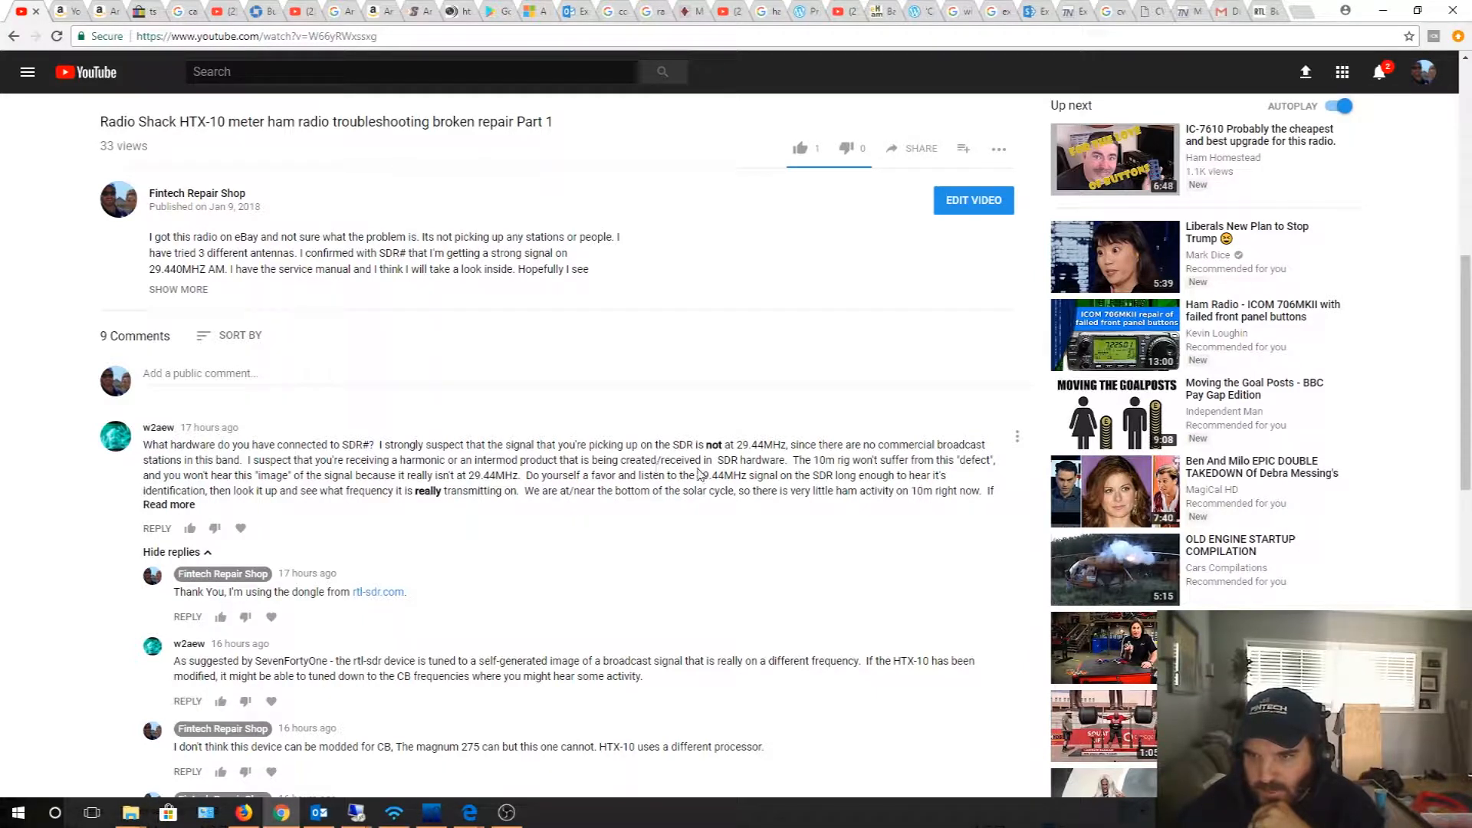
{"action": "mouse_move", "coordinate": [867, 474]}
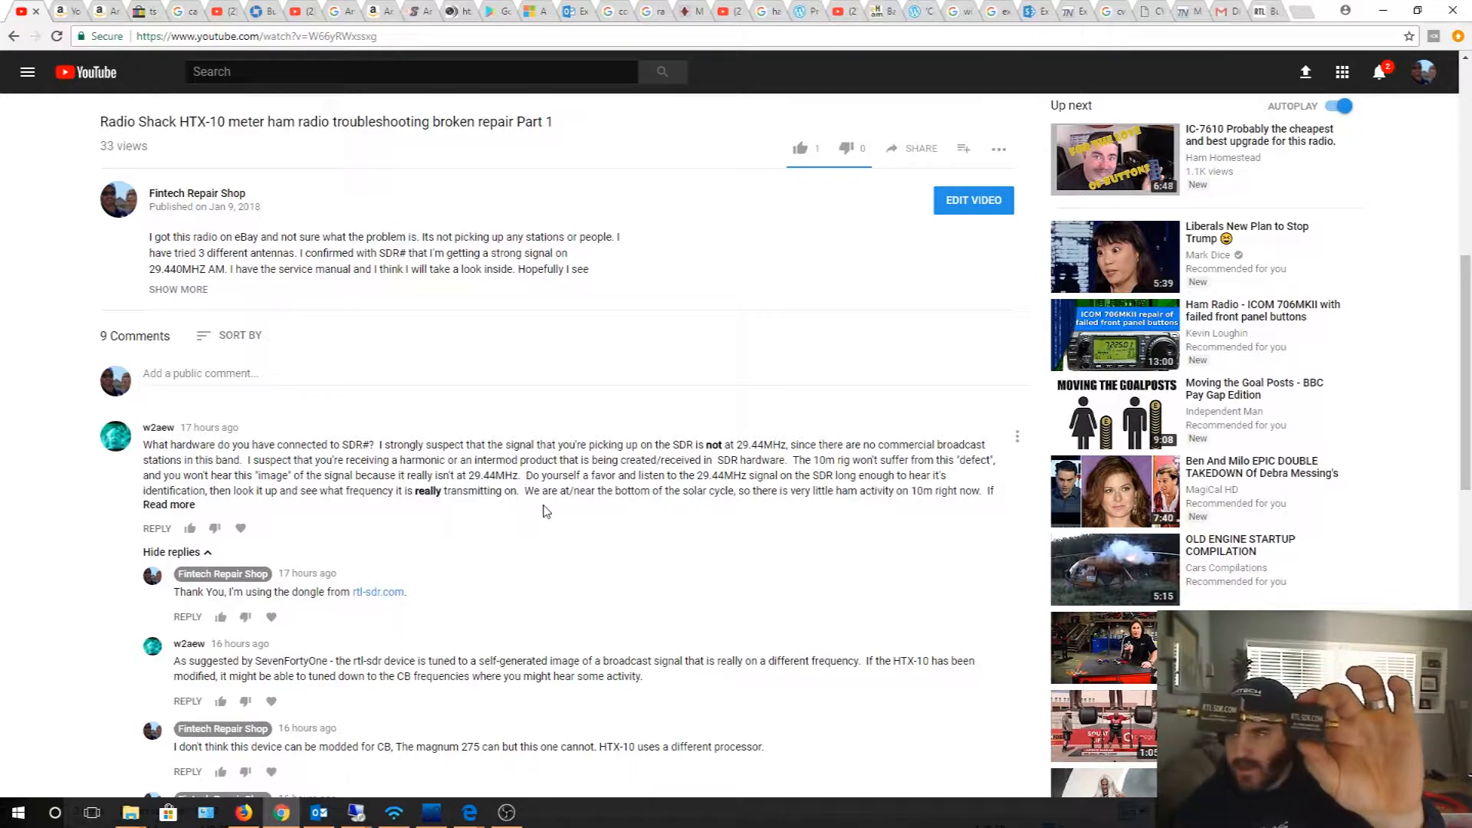
{"action": "left_click", "coordinate": [379, 592]}
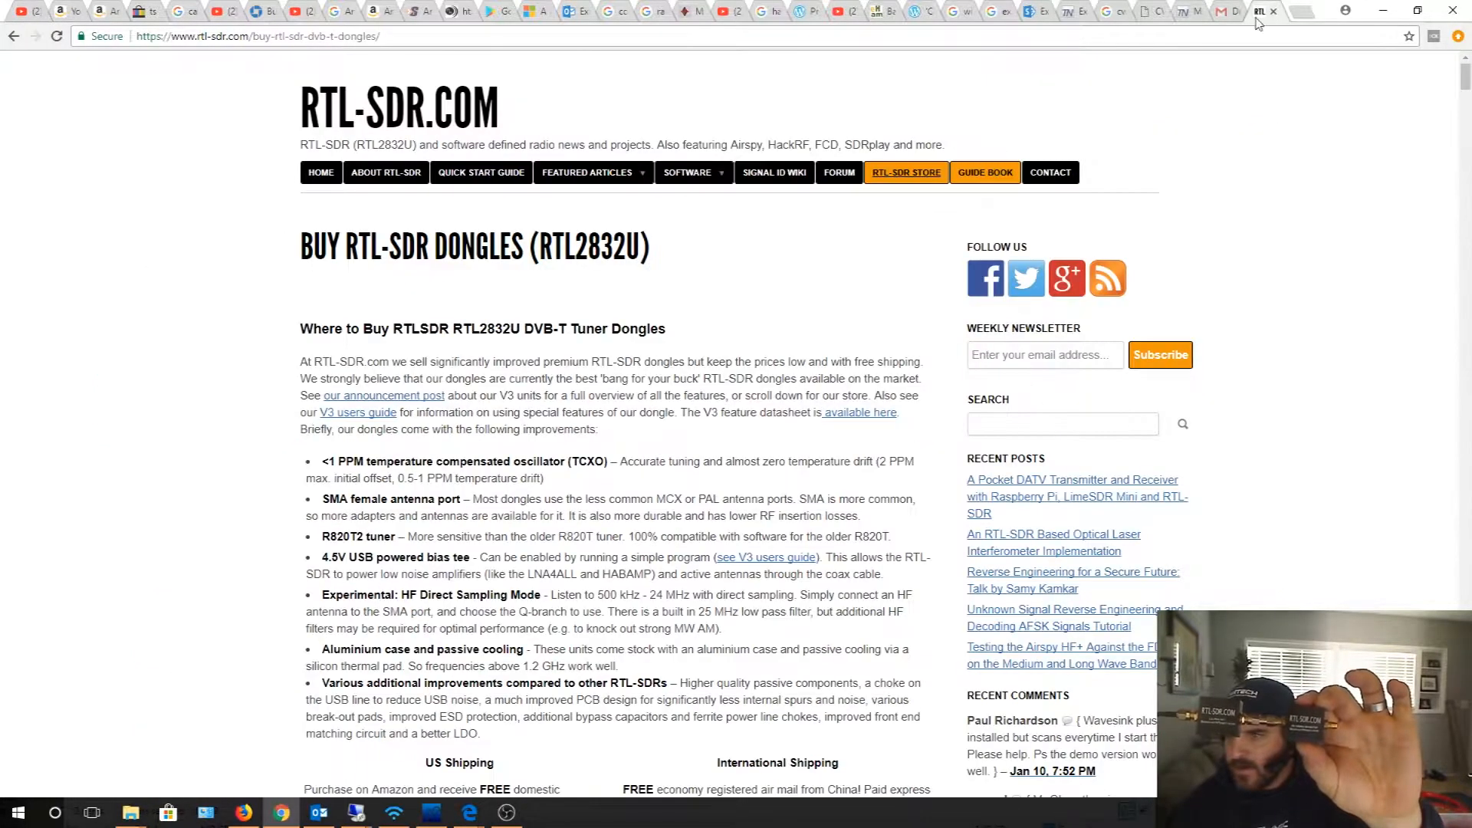
{"action": "mouse_move", "coordinate": [1048, 168]}
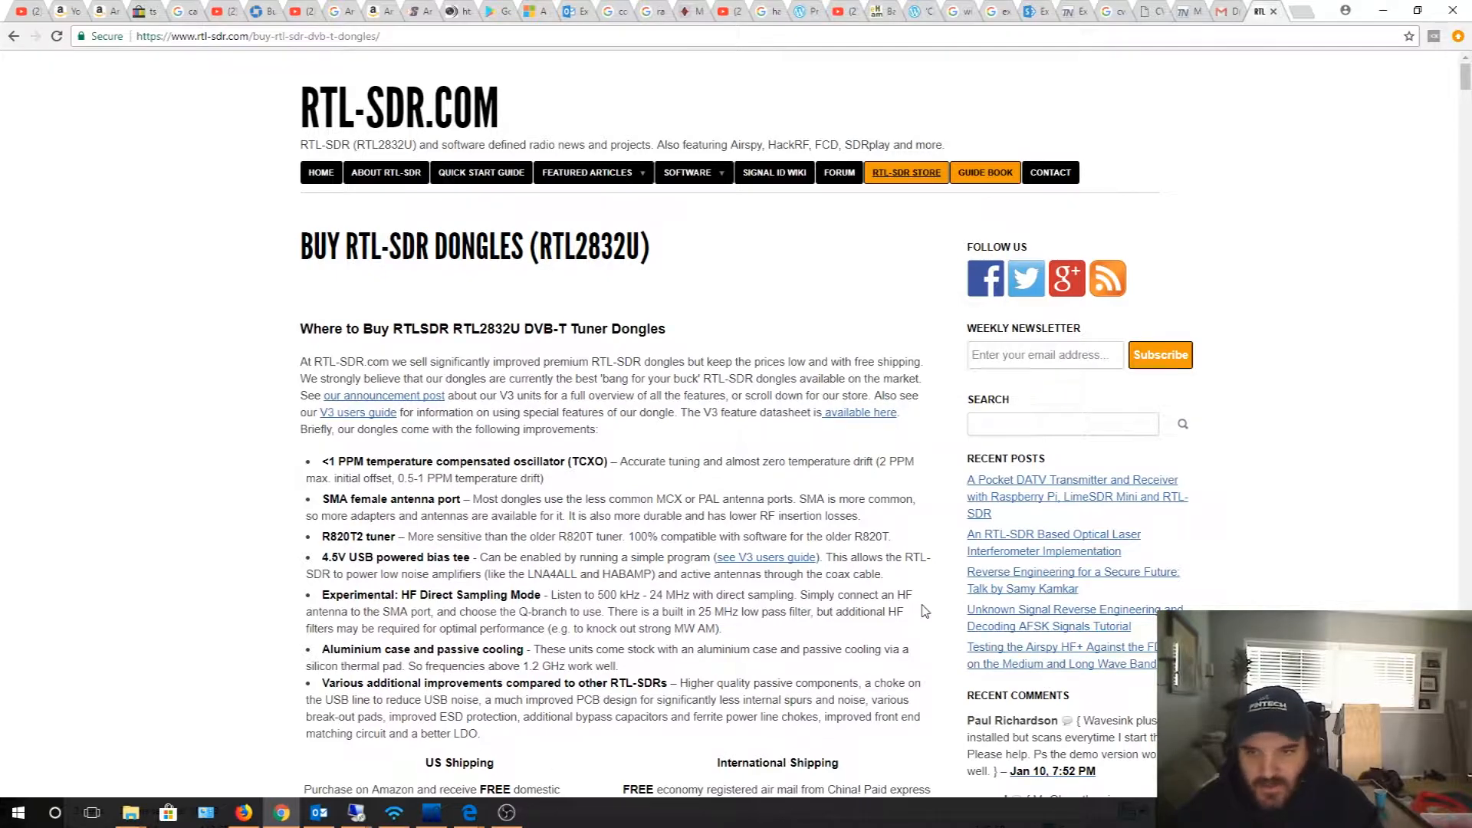
- Scroll the store down to the Broadcast FM Band-Stop and AM High Pass Filter listings
{"action": "scroll", "scroll_direction": "down", "scroll_amount": 3}
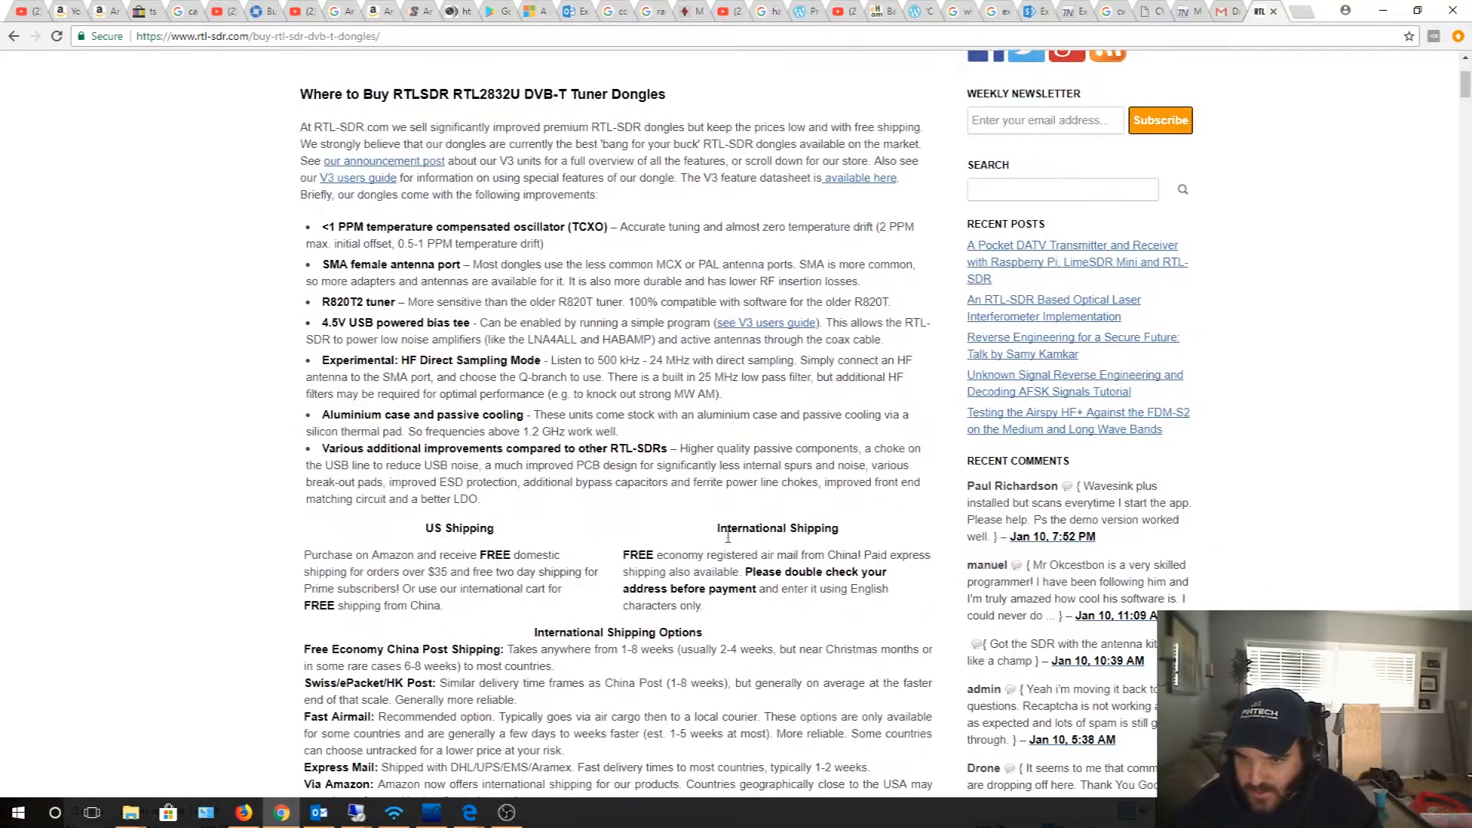
{"action": "scroll", "scroll_direction": "down", "scroll_amount": 3}
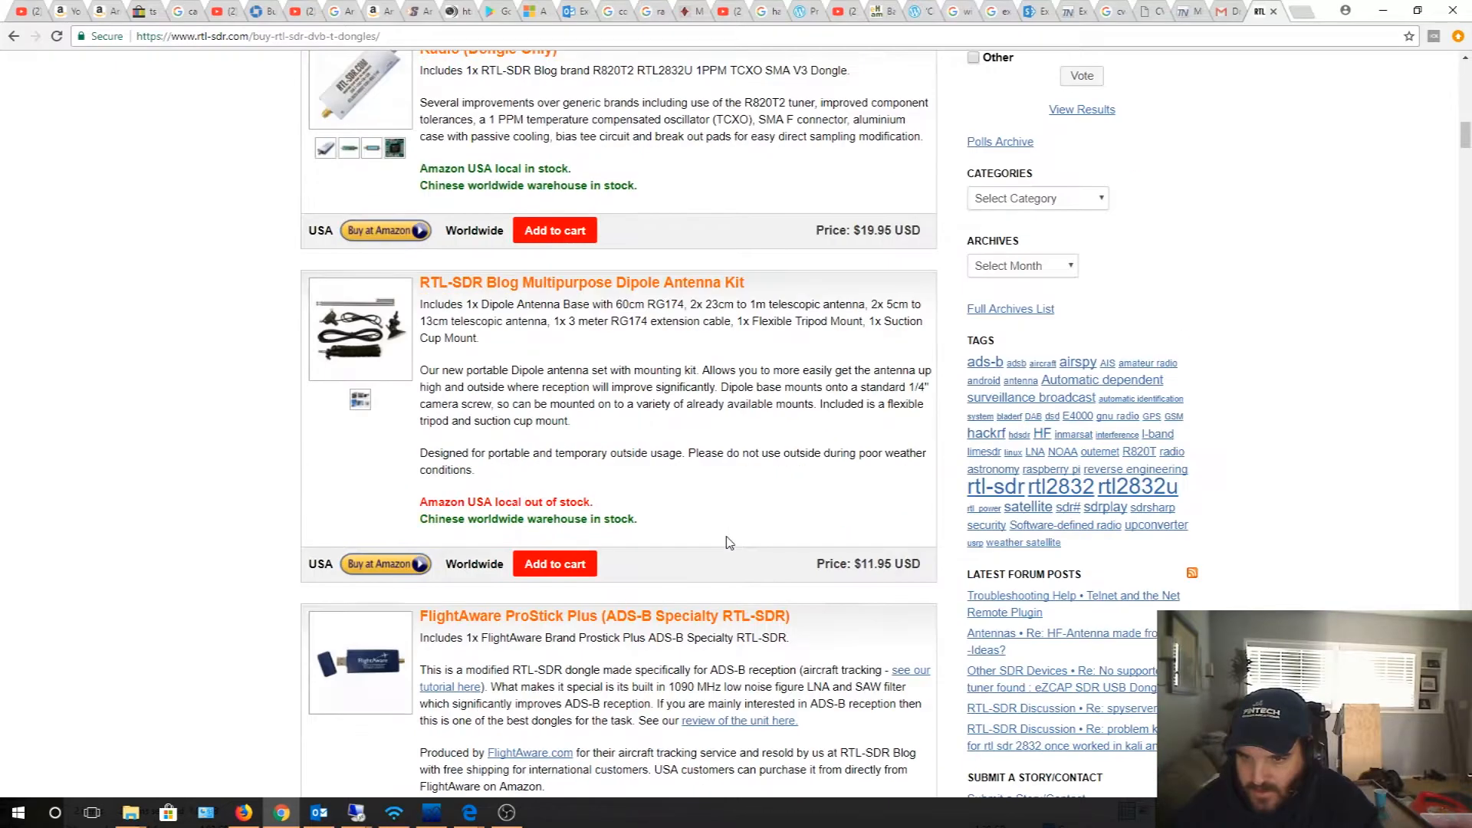
{"action": "scroll", "scroll_direction": "down", "scroll_amount": 3}
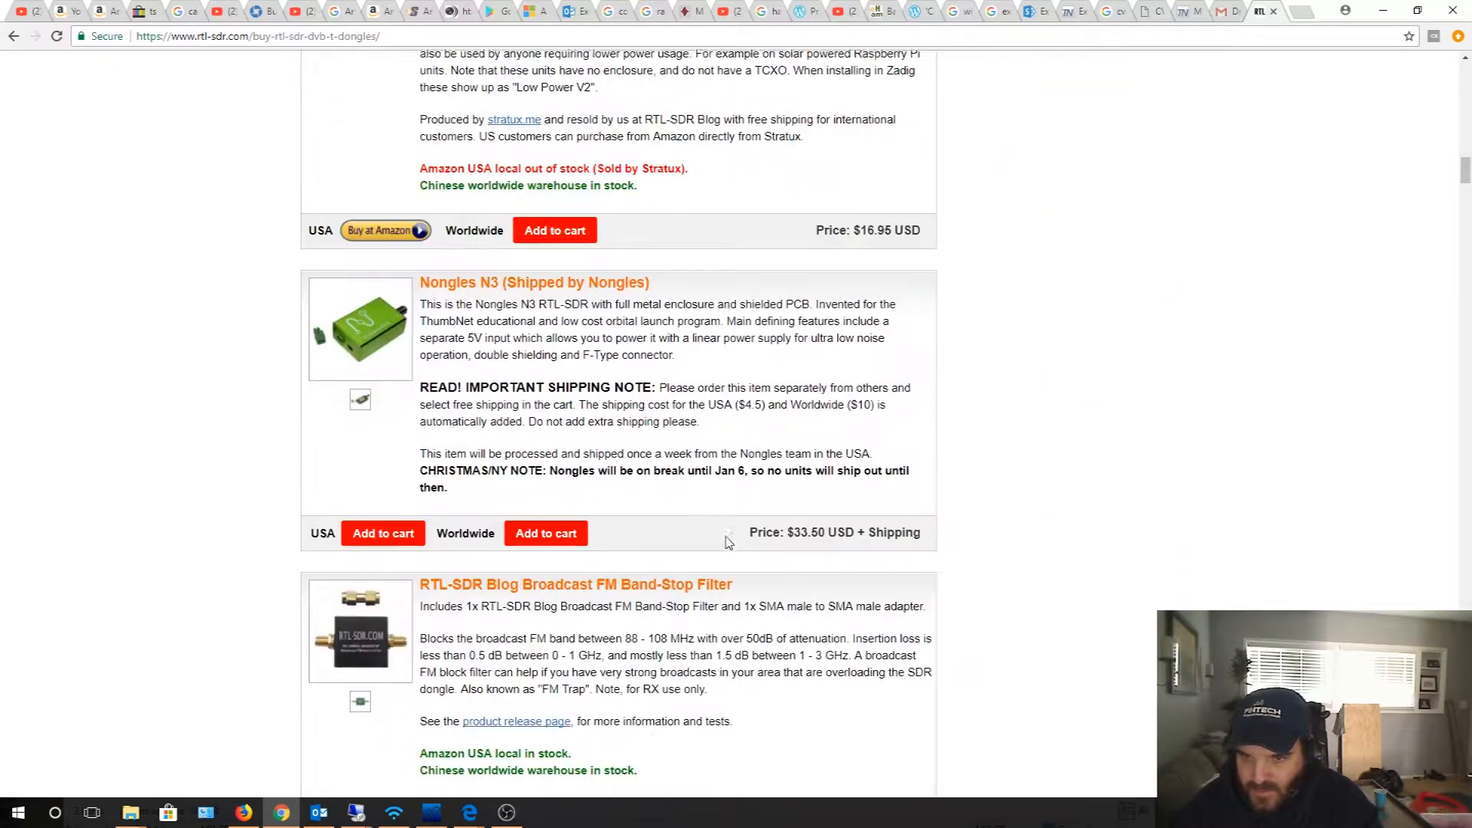
{"action": "scroll", "scroll_direction": "down", "scroll_amount": 3}
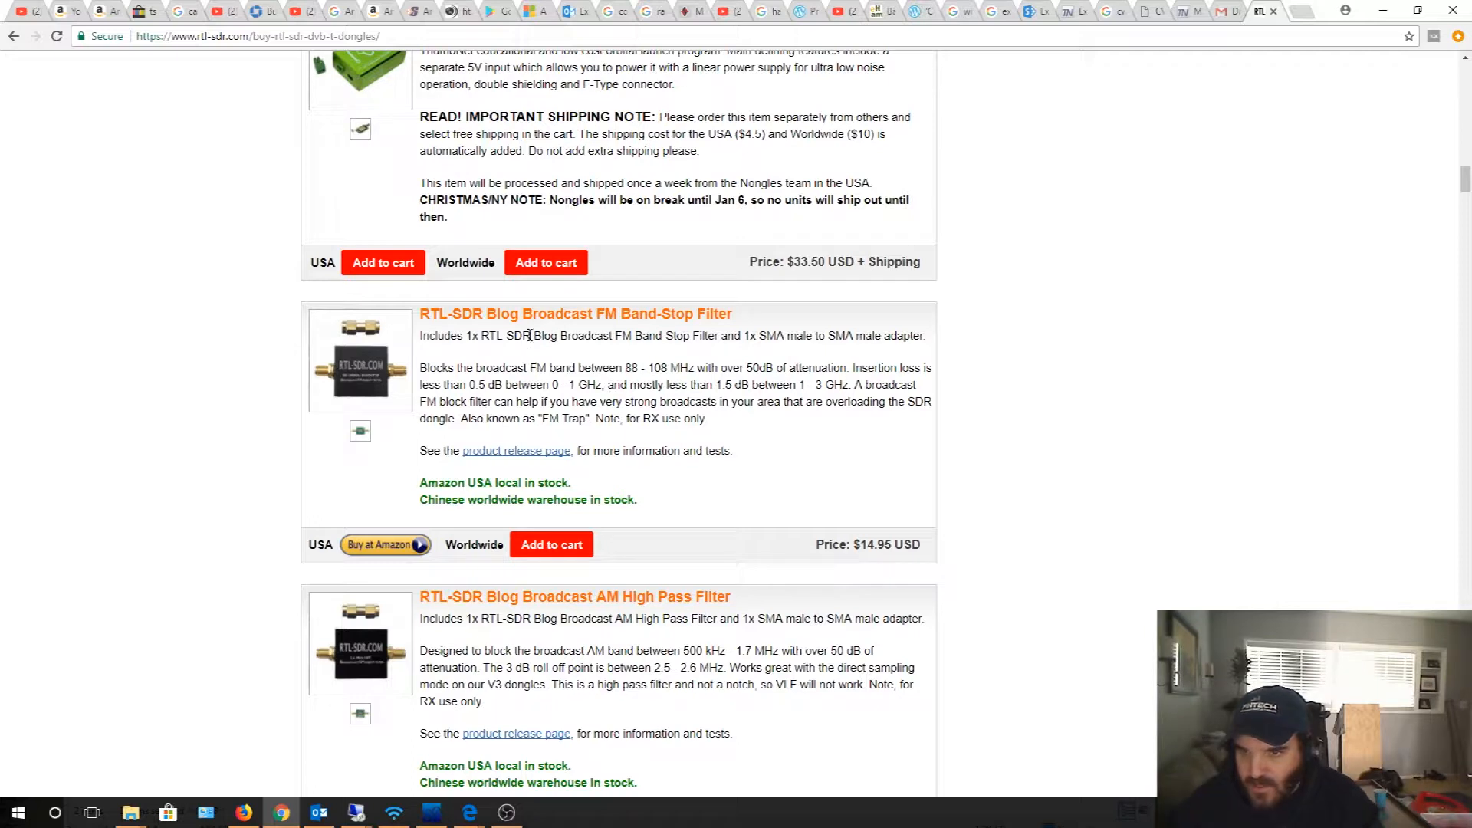
{"action": "mouse_move", "coordinate": [626, 330]}
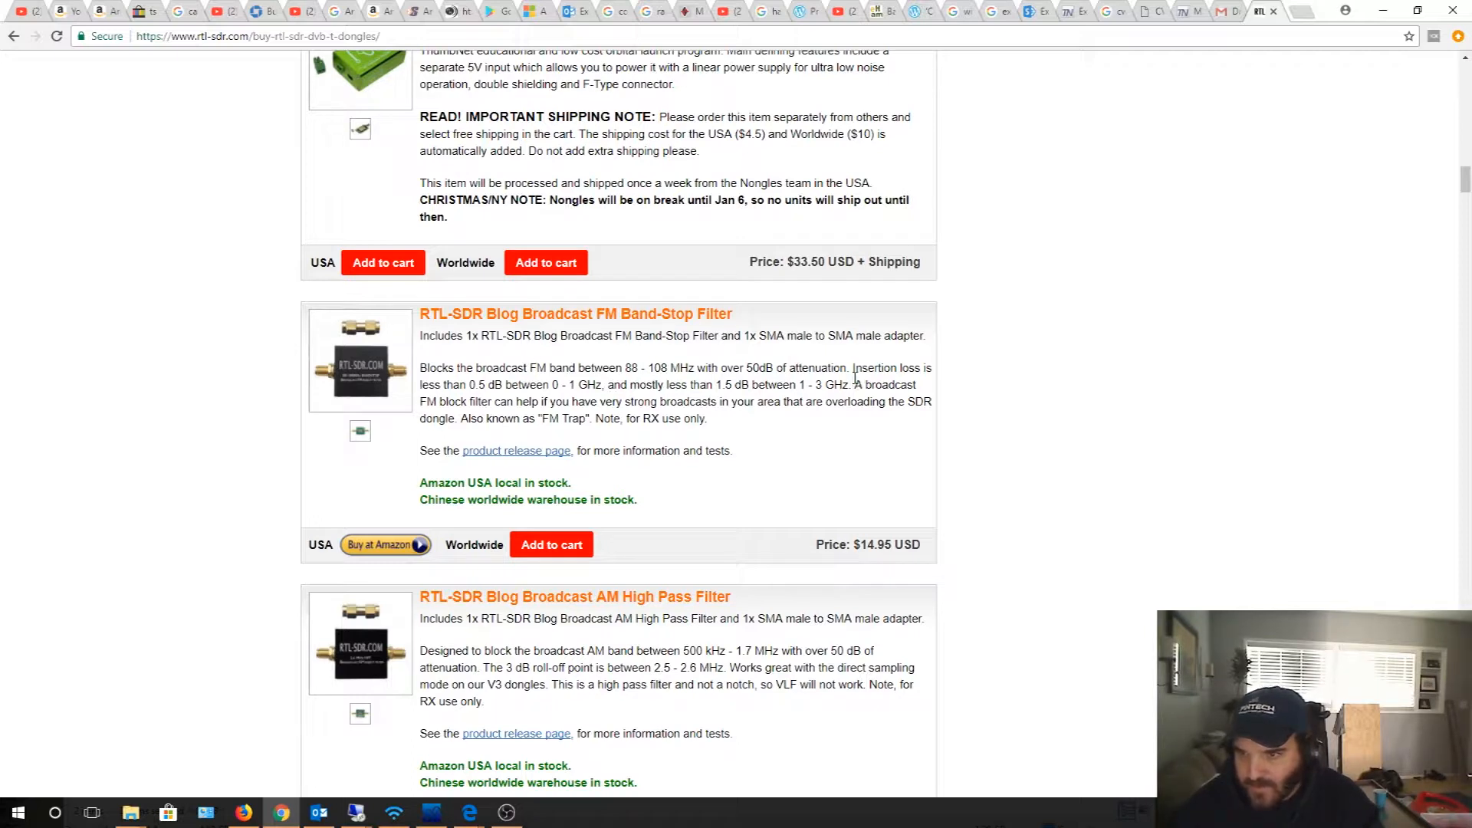
{"action": "mouse_move", "coordinate": [668, 418]}
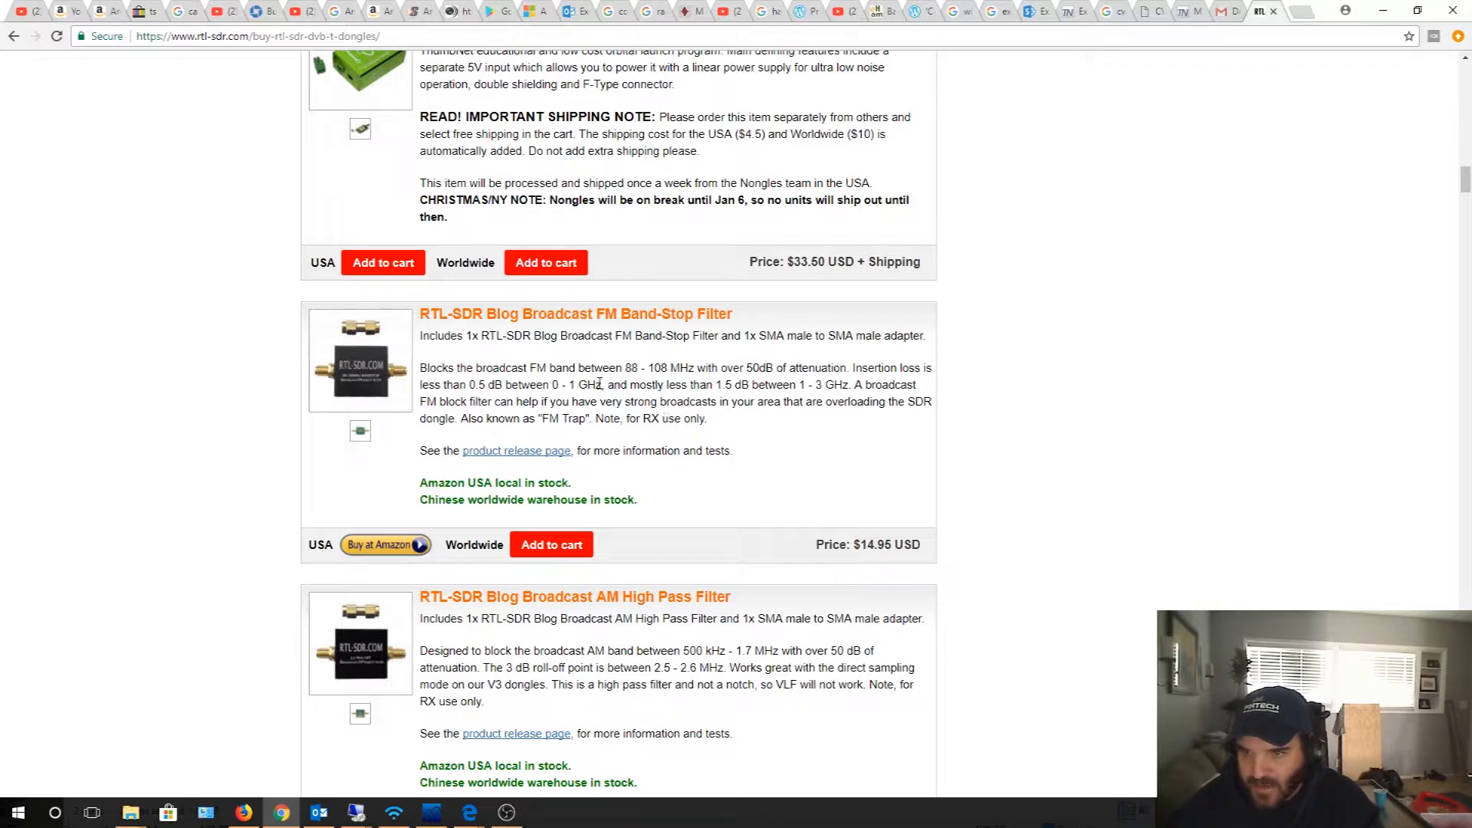
{"action": "mouse_move", "coordinate": [599, 368]}
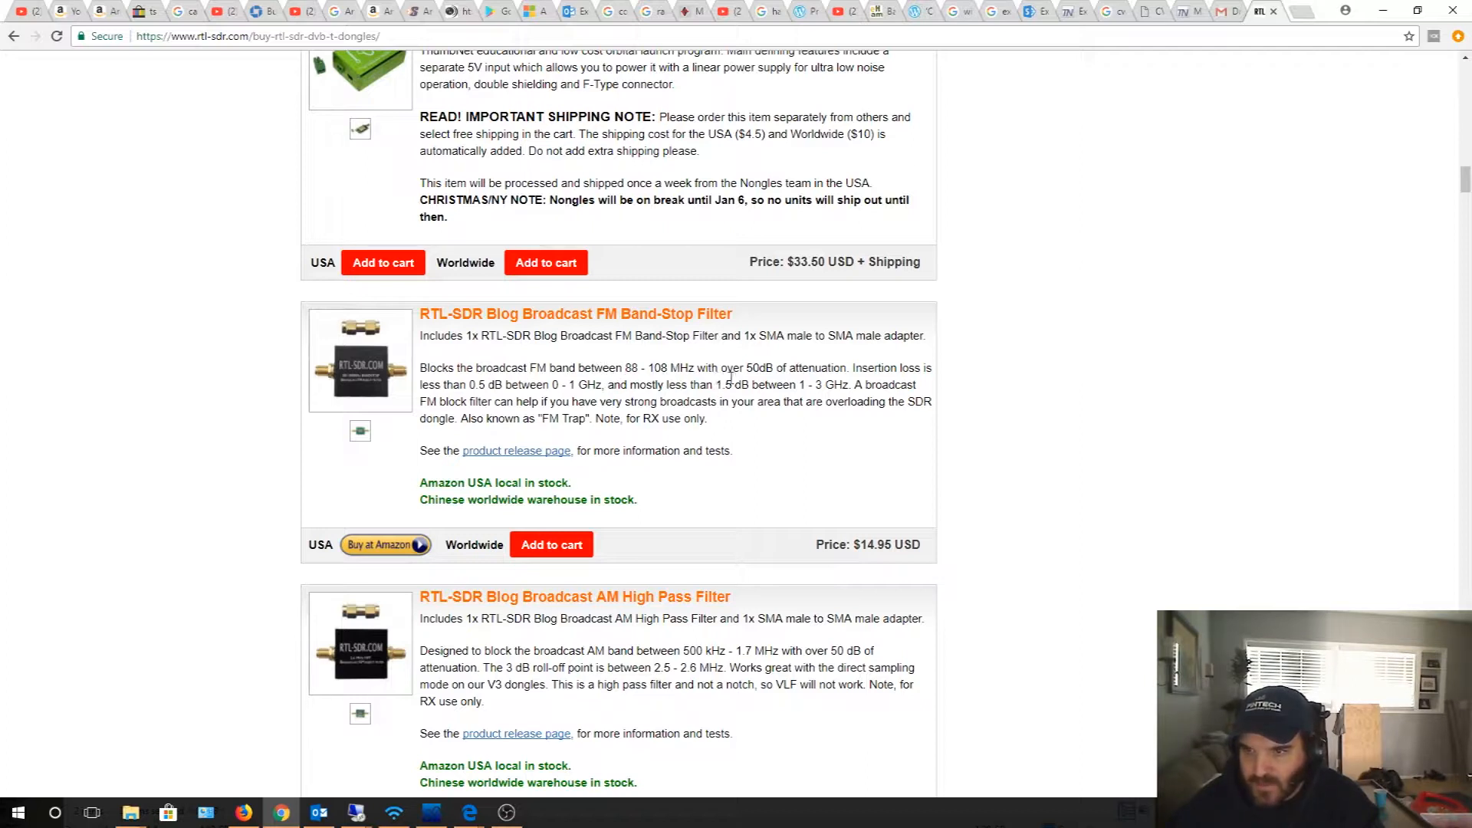
{"action": "mouse_move", "coordinate": [808, 401]}
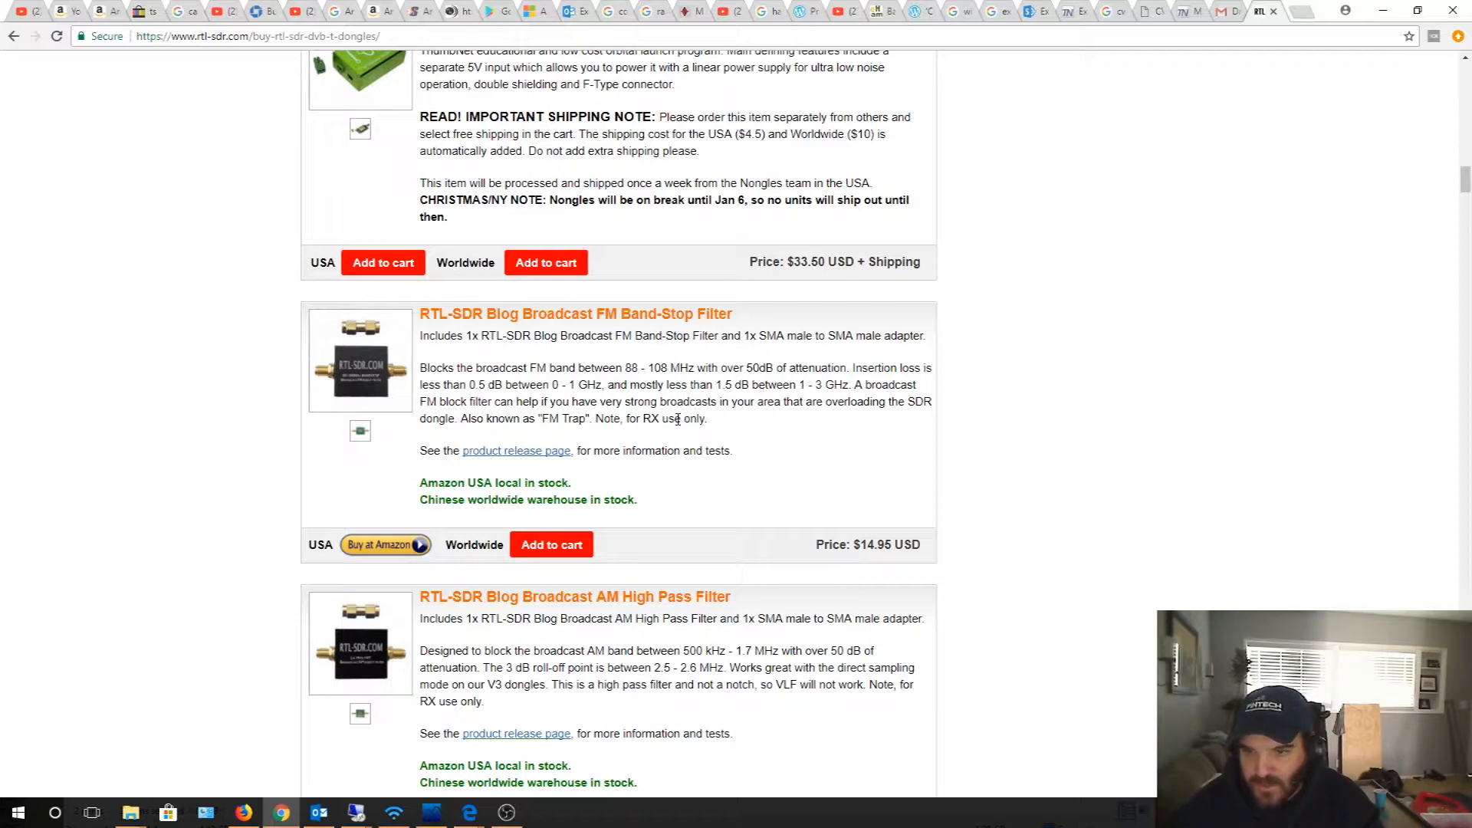
{"action": "scroll", "scroll_direction": "down", "scroll_amount": 3}
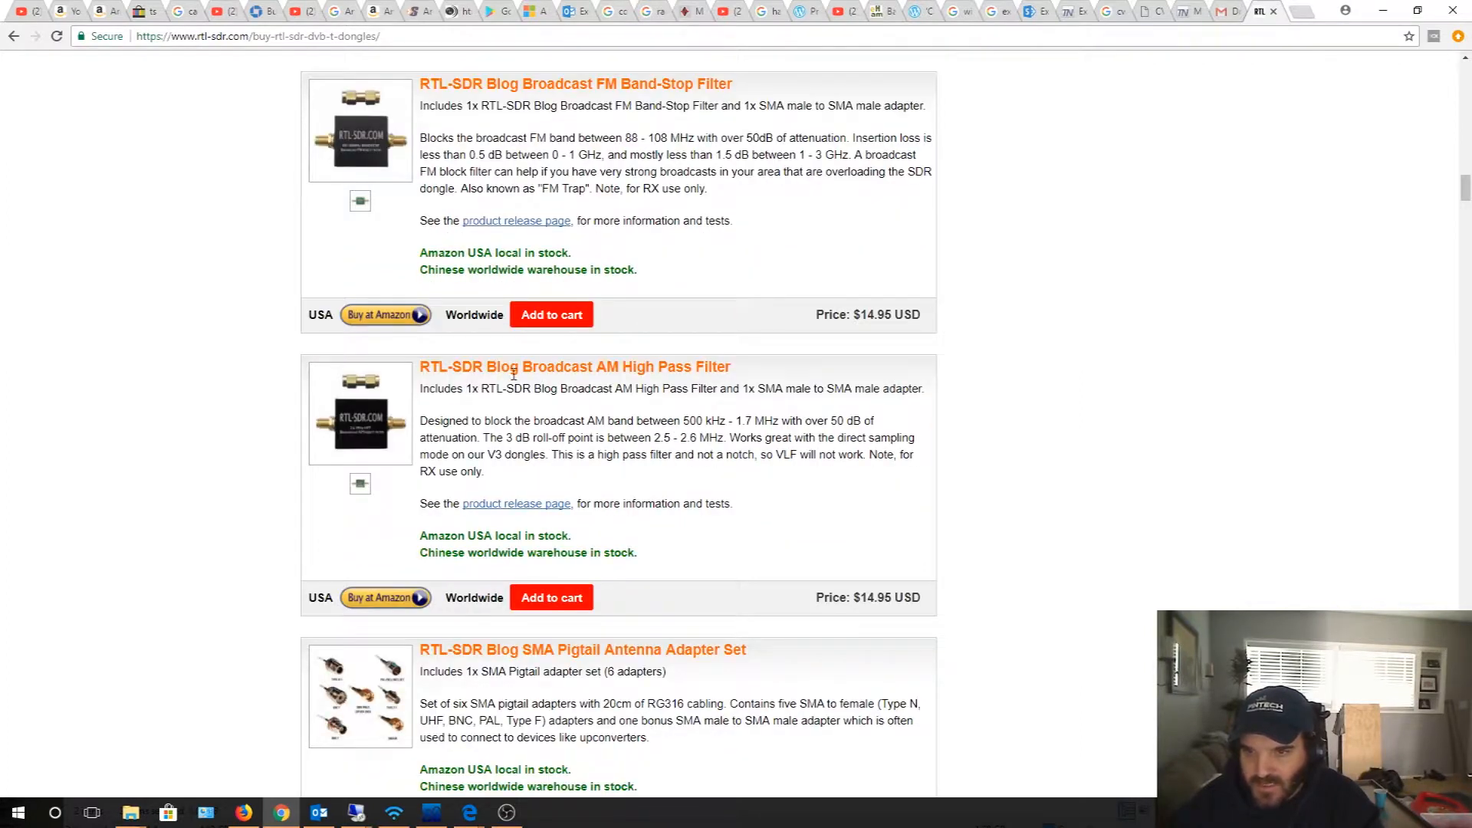
{"action": "mouse_move", "coordinate": [631, 371]}
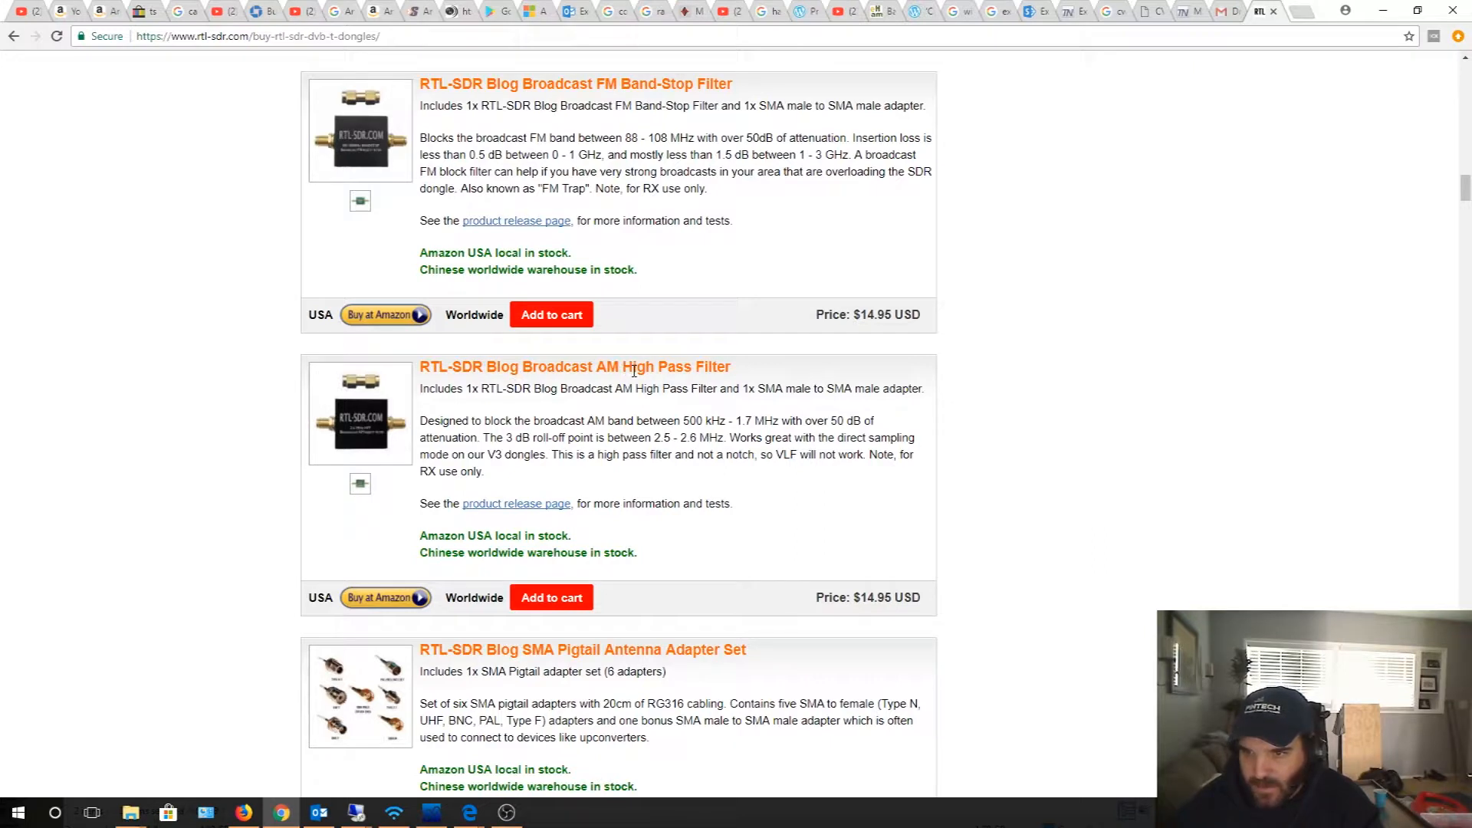
{"action": "mouse_move", "coordinate": [668, 381]}
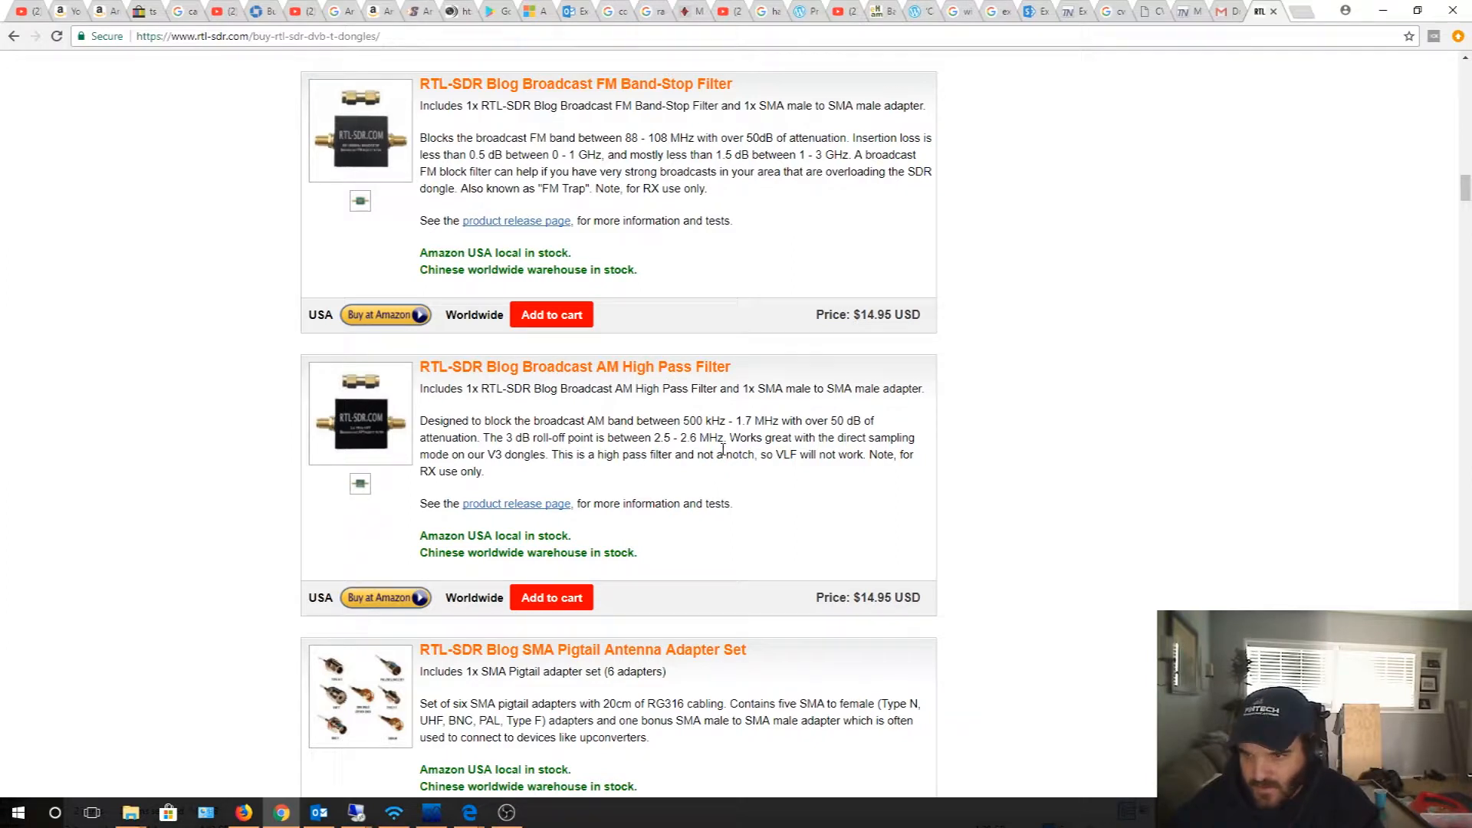
{"action": "mouse_move", "coordinate": [611, 420]}
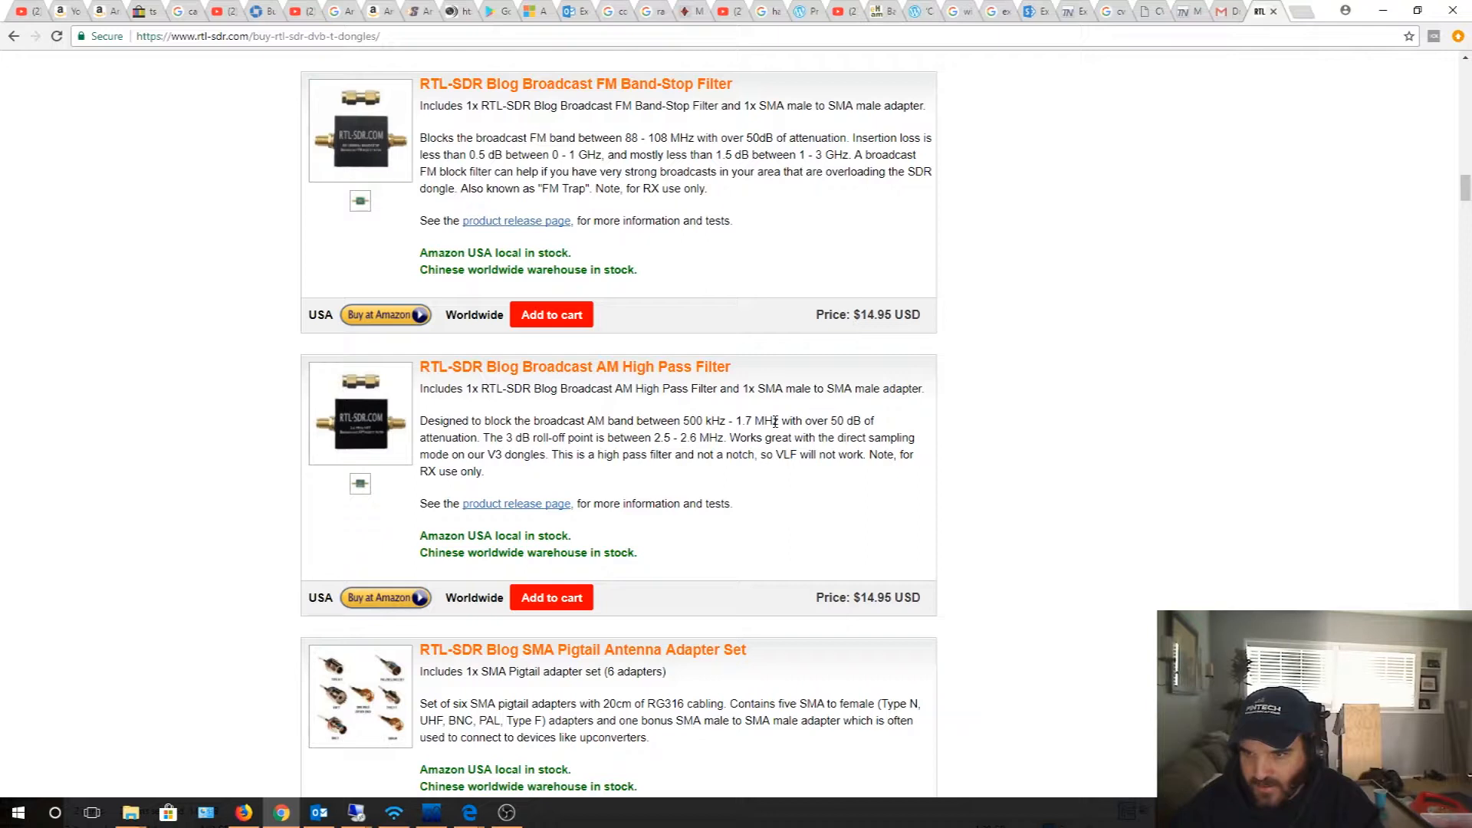
{"action": "mouse_move", "coordinate": [752, 437]}
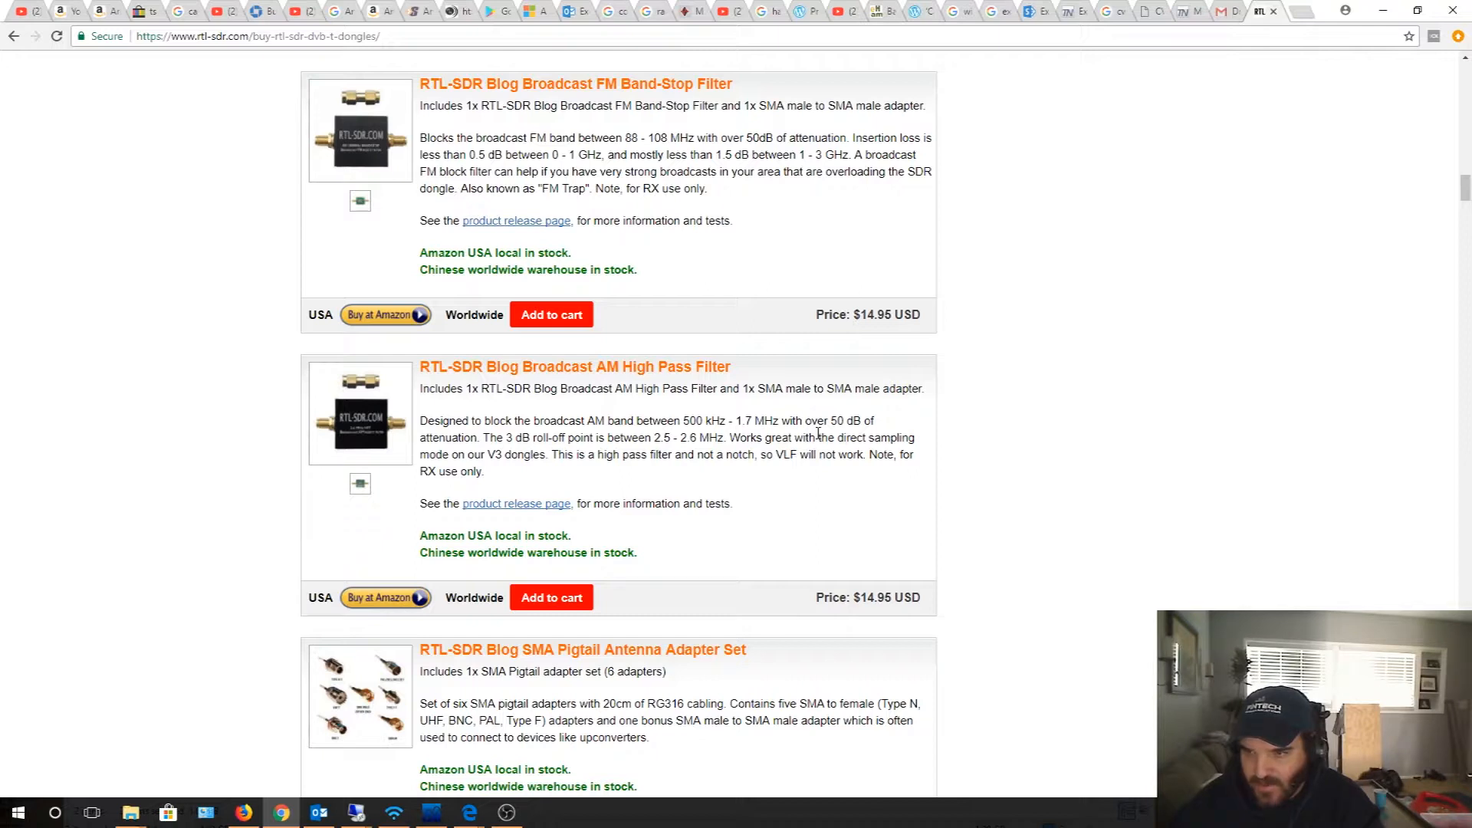
{"action": "mouse_move", "coordinate": [826, 437]}
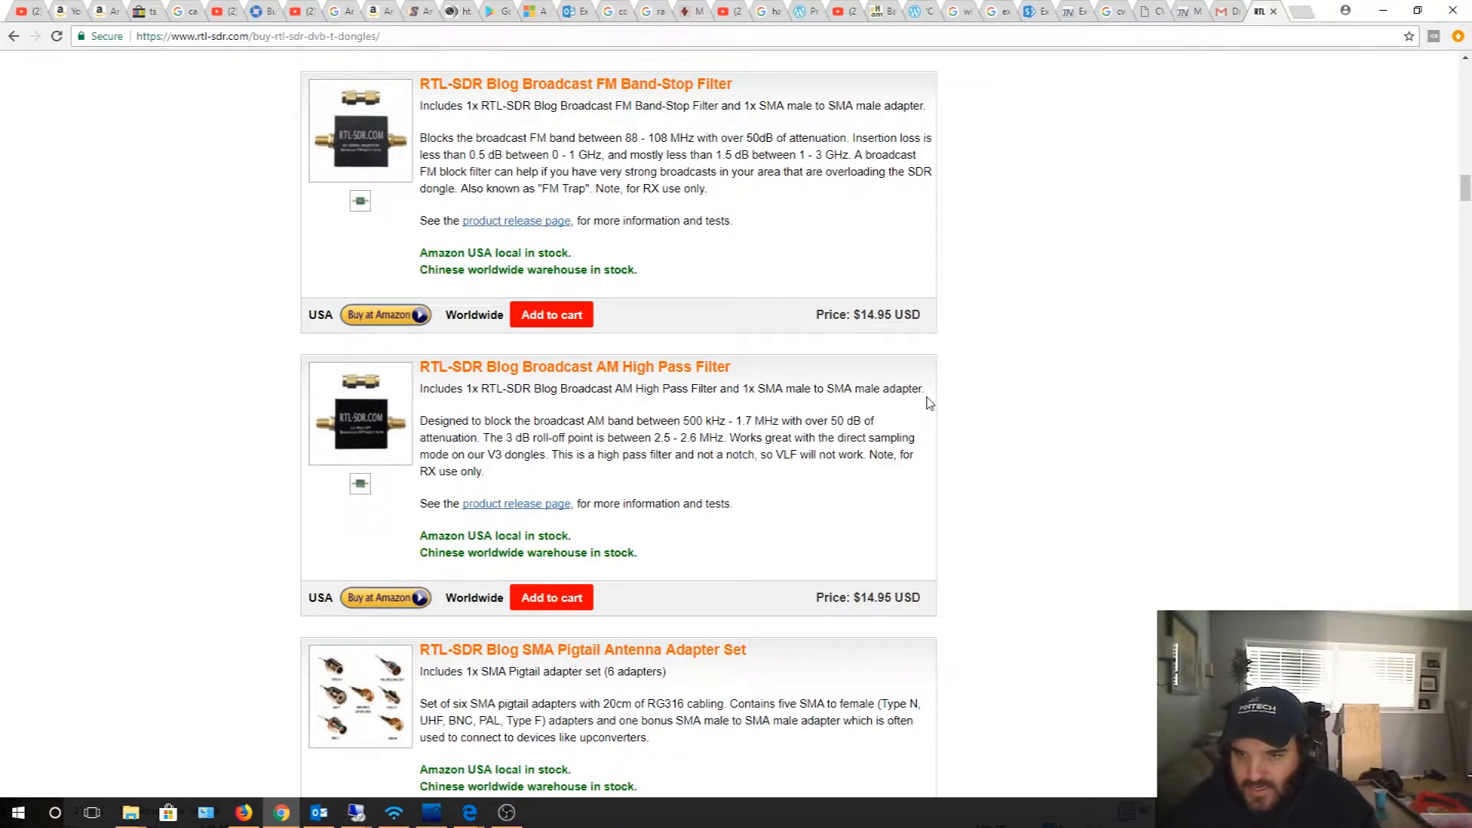
- Scroll through the AM High Pass Filter details on the store page
{"action": "scroll", "scroll_direction": "down", "scroll_amount": 3}
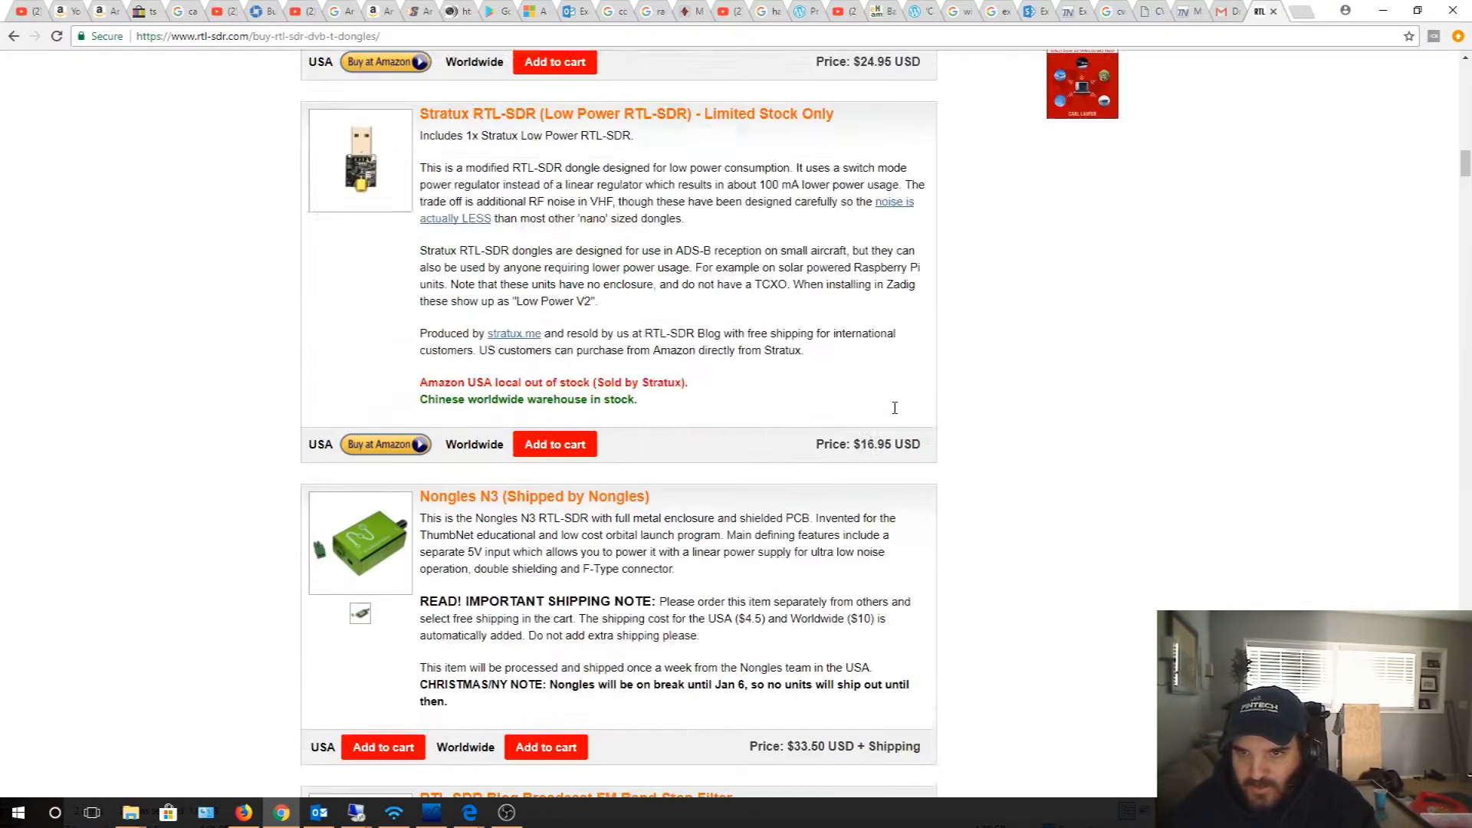
- View and close the RTL-SDR Blog V3's R820T2 tuner chip close-up photo
{"action": "scroll", "scroll_direction": "up", "scroll_amount": 3}
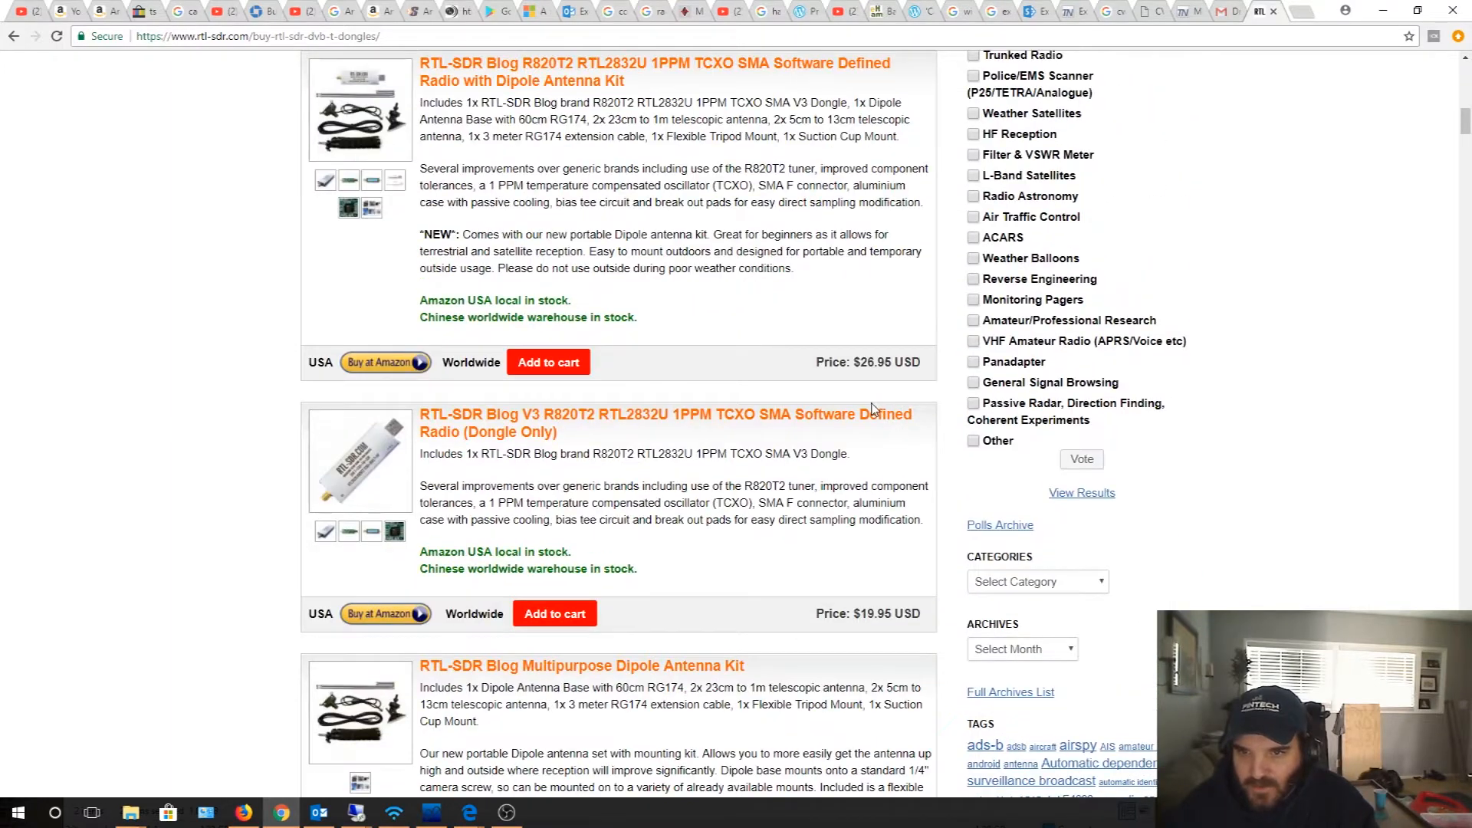
{"action": "scroll", "scroll_direction": "down", "scroll_amount": 3}
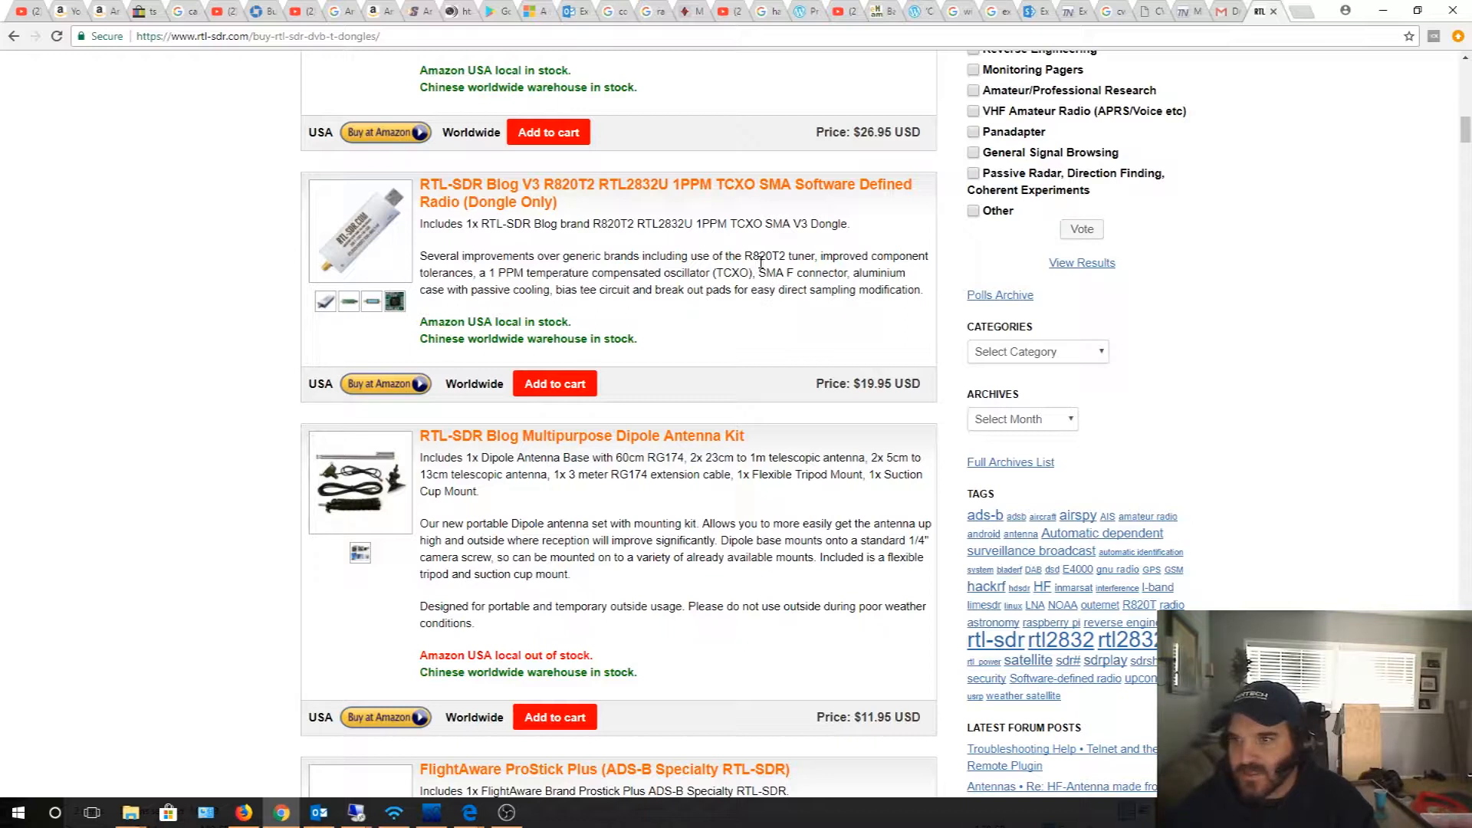
{"action": "mouse_move", "coordinate": [385, 260]}
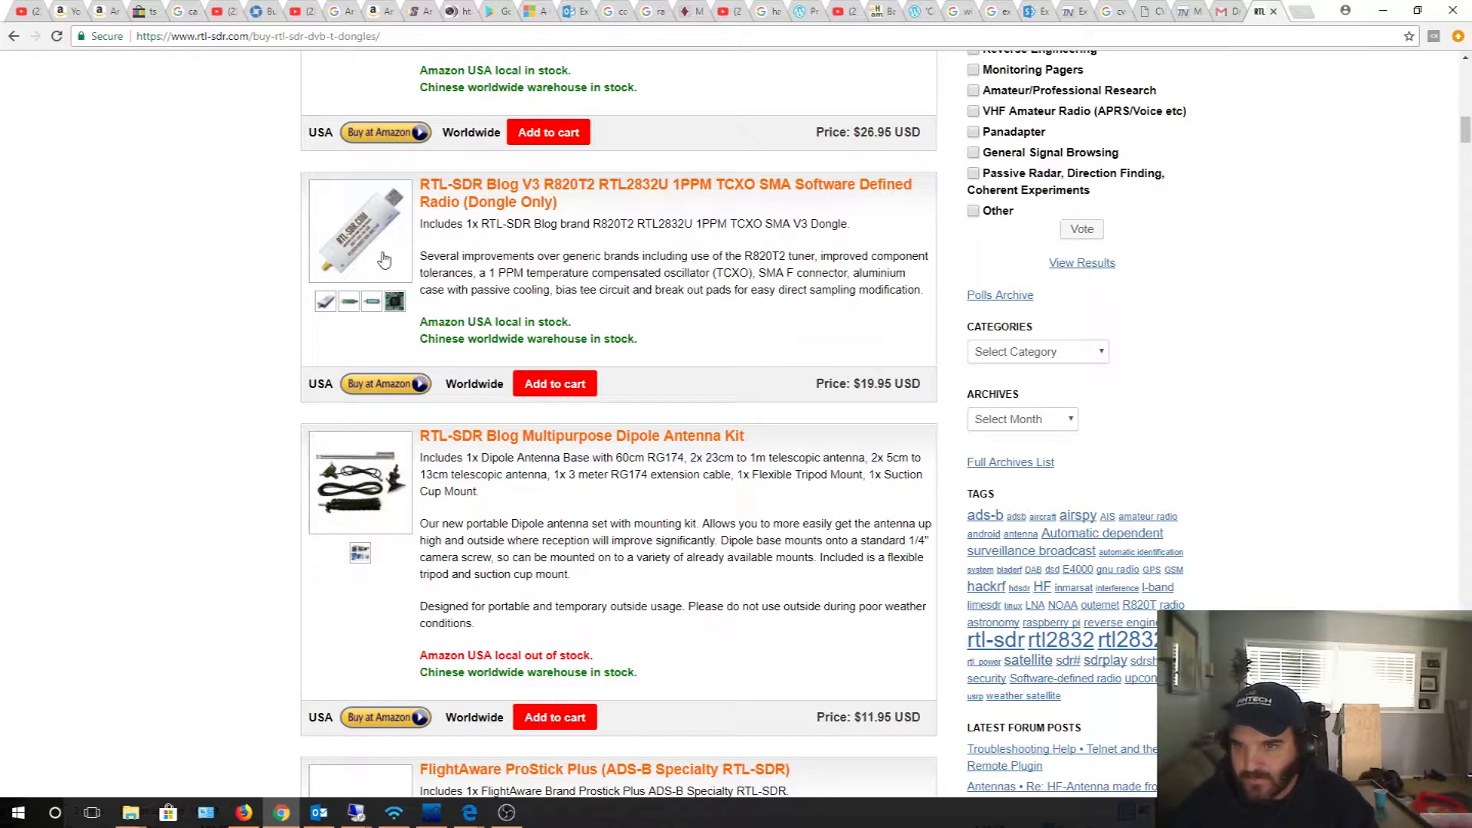
{"action": "left_click", "coordinate": [360, 230]}
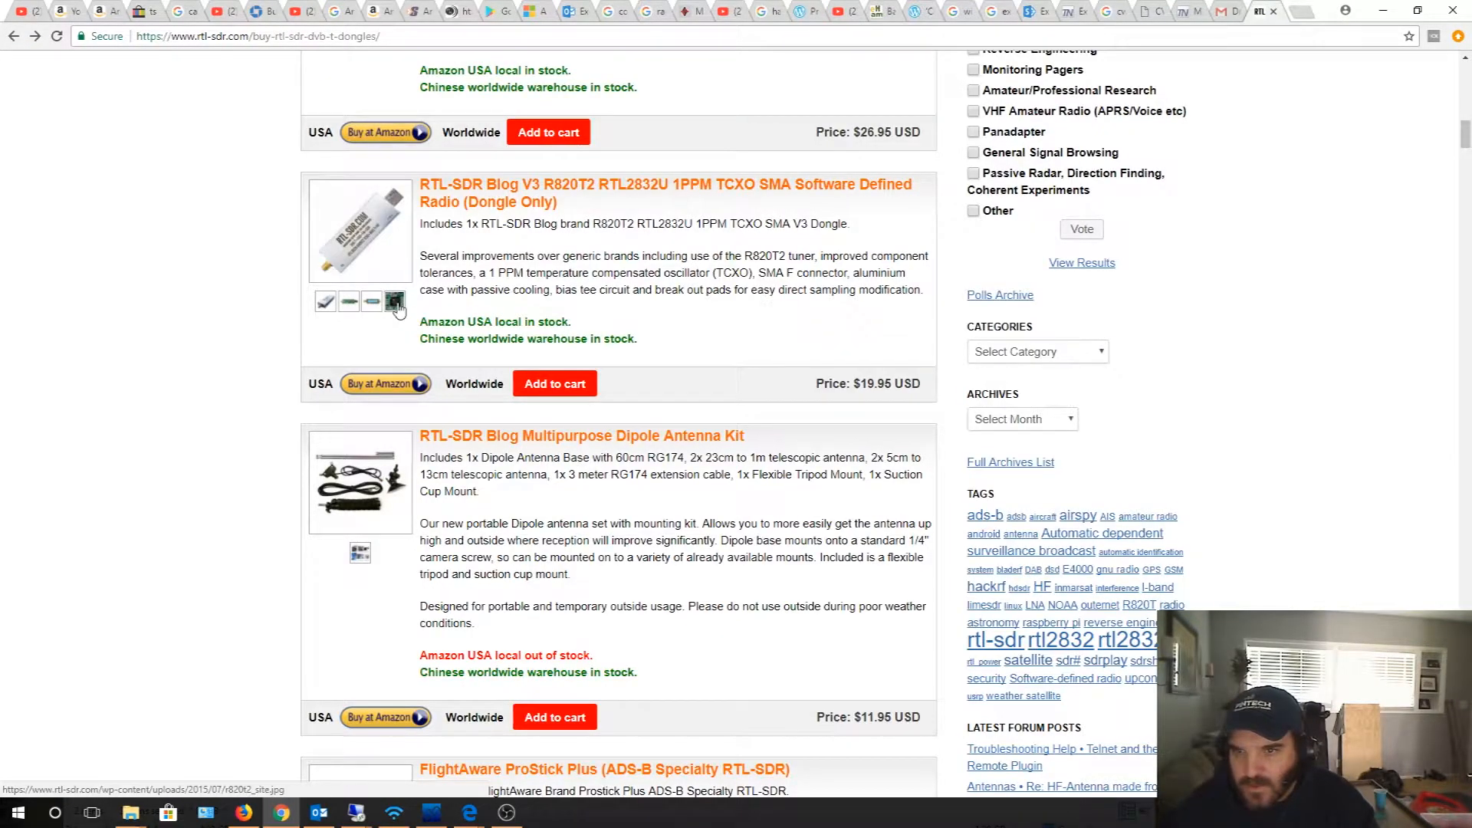
{"action": "left_click", "coordinate": [394, 302]}
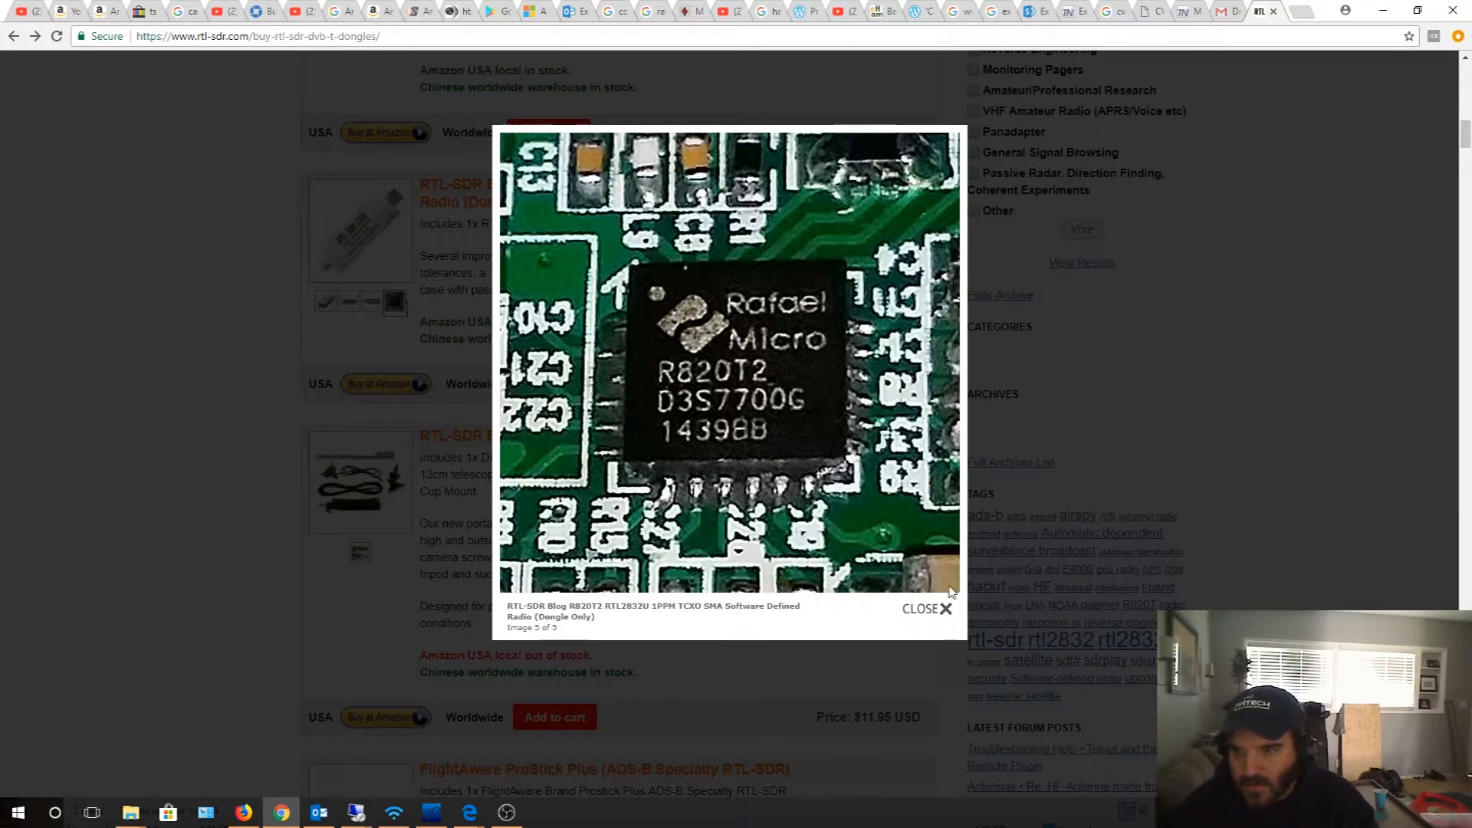
{"action": "left_click", "coordinate": [928, 608]}
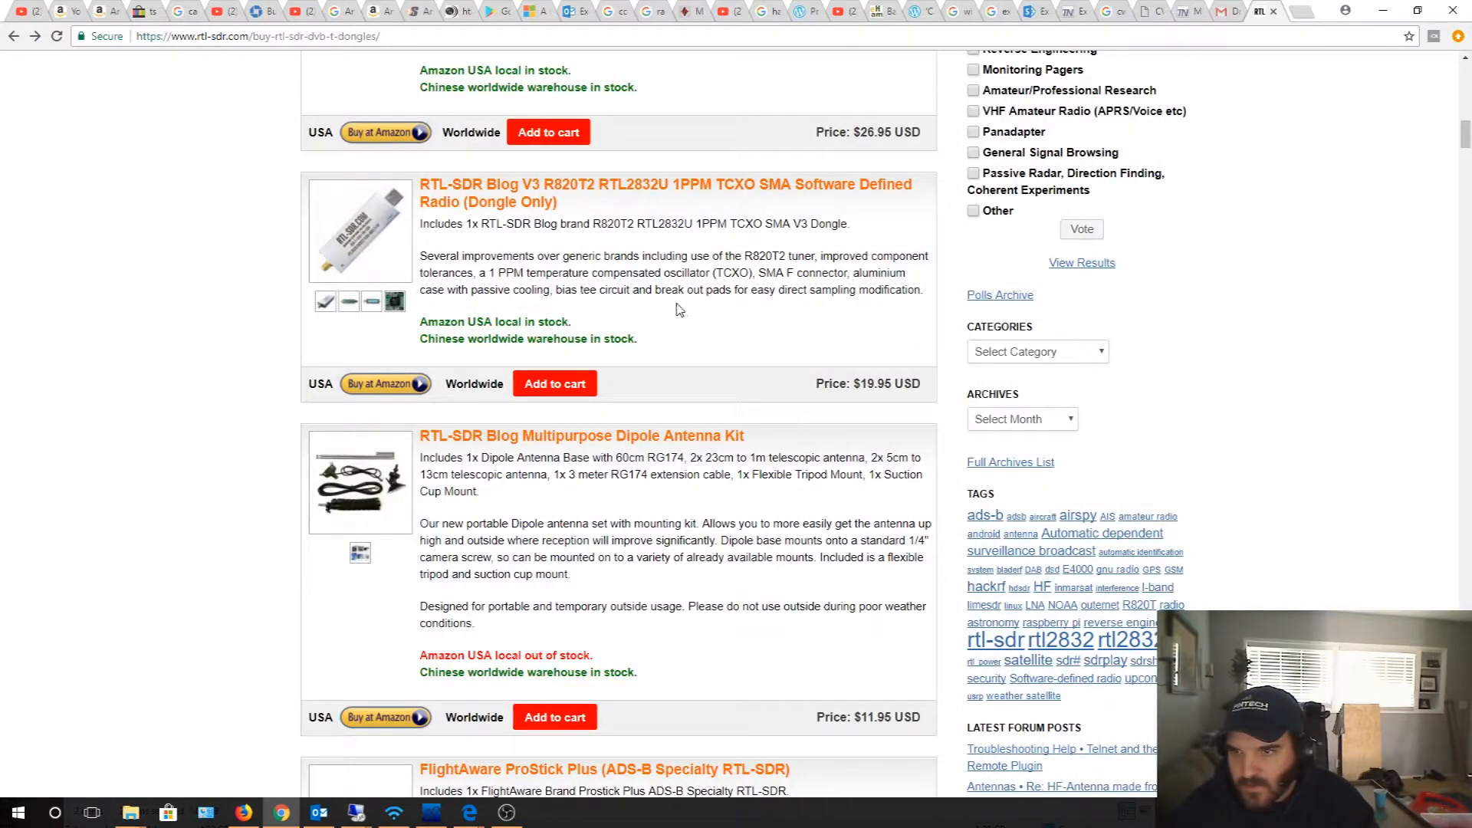
{"action": "mouse_move", "coordinate": [668, 389]}
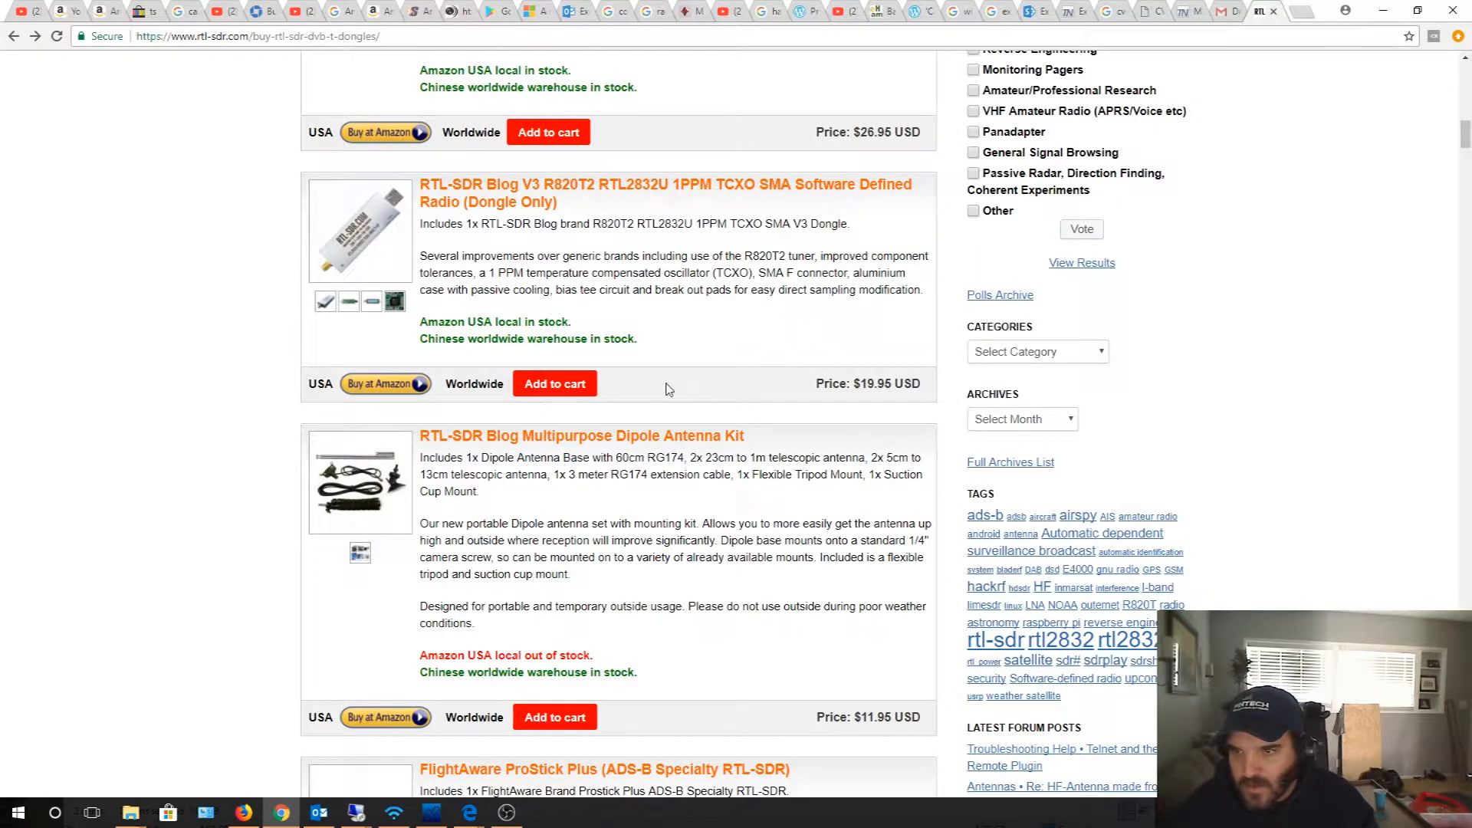
{"action": "mouse_move", "coordinate": [800, 221]}
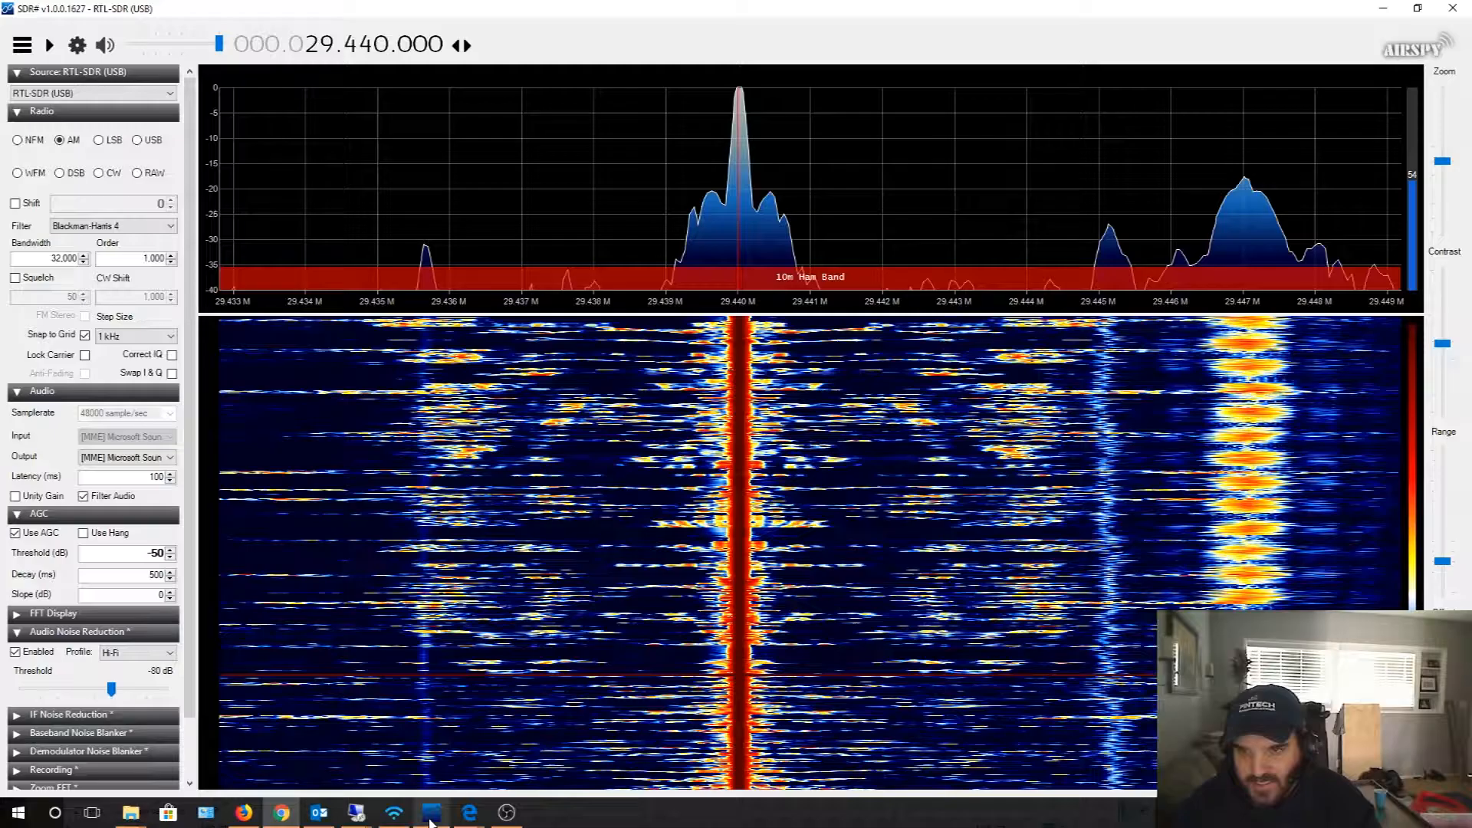
{"action": "mouse_move", "coordinate": [318, 686]}
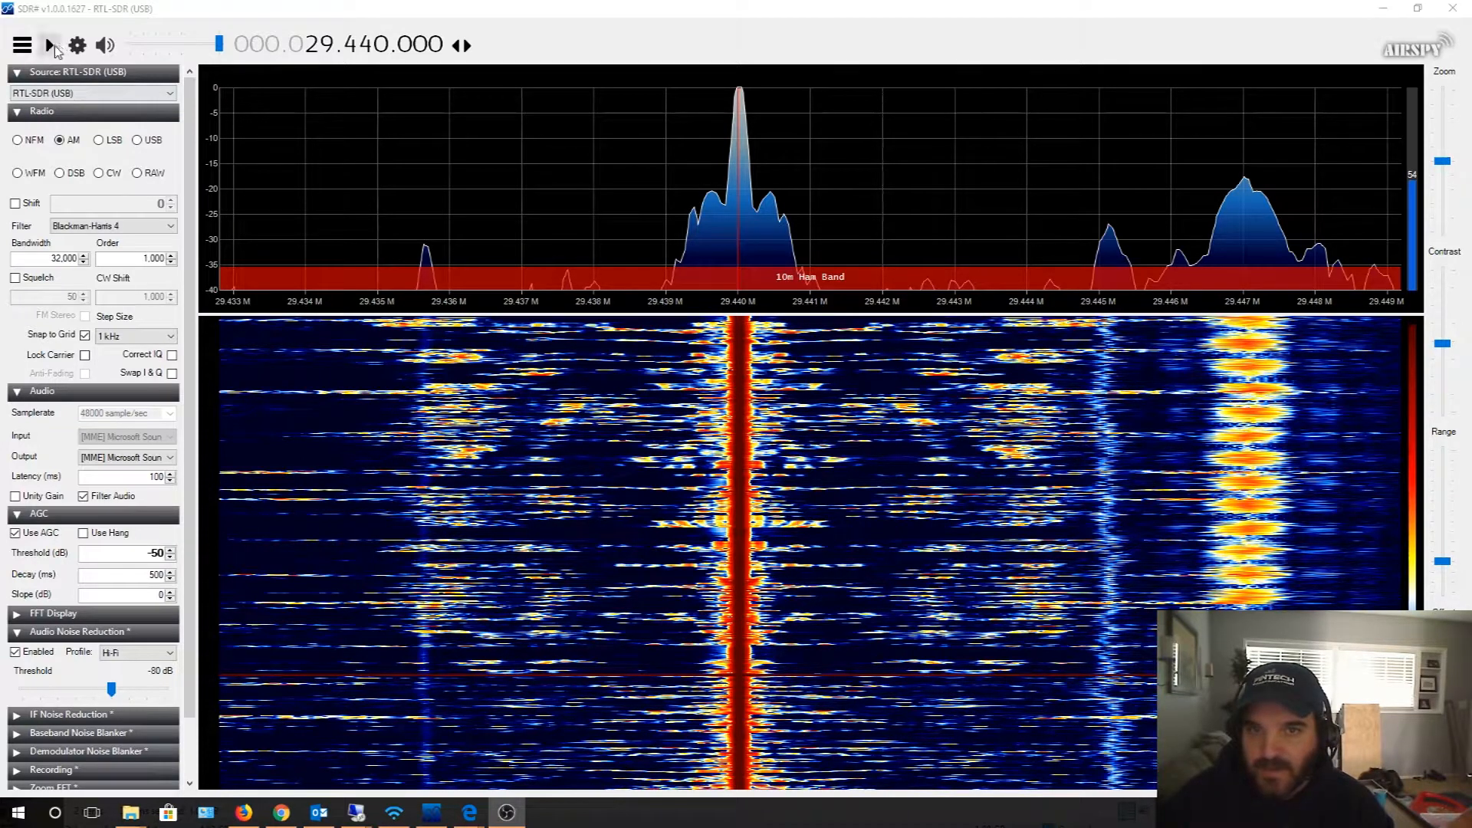
- Start SDR# receiving at 29.440 MHz to show the now-faint filtered carrier
{"action": "left_click", "coordinate": [49, 43]}
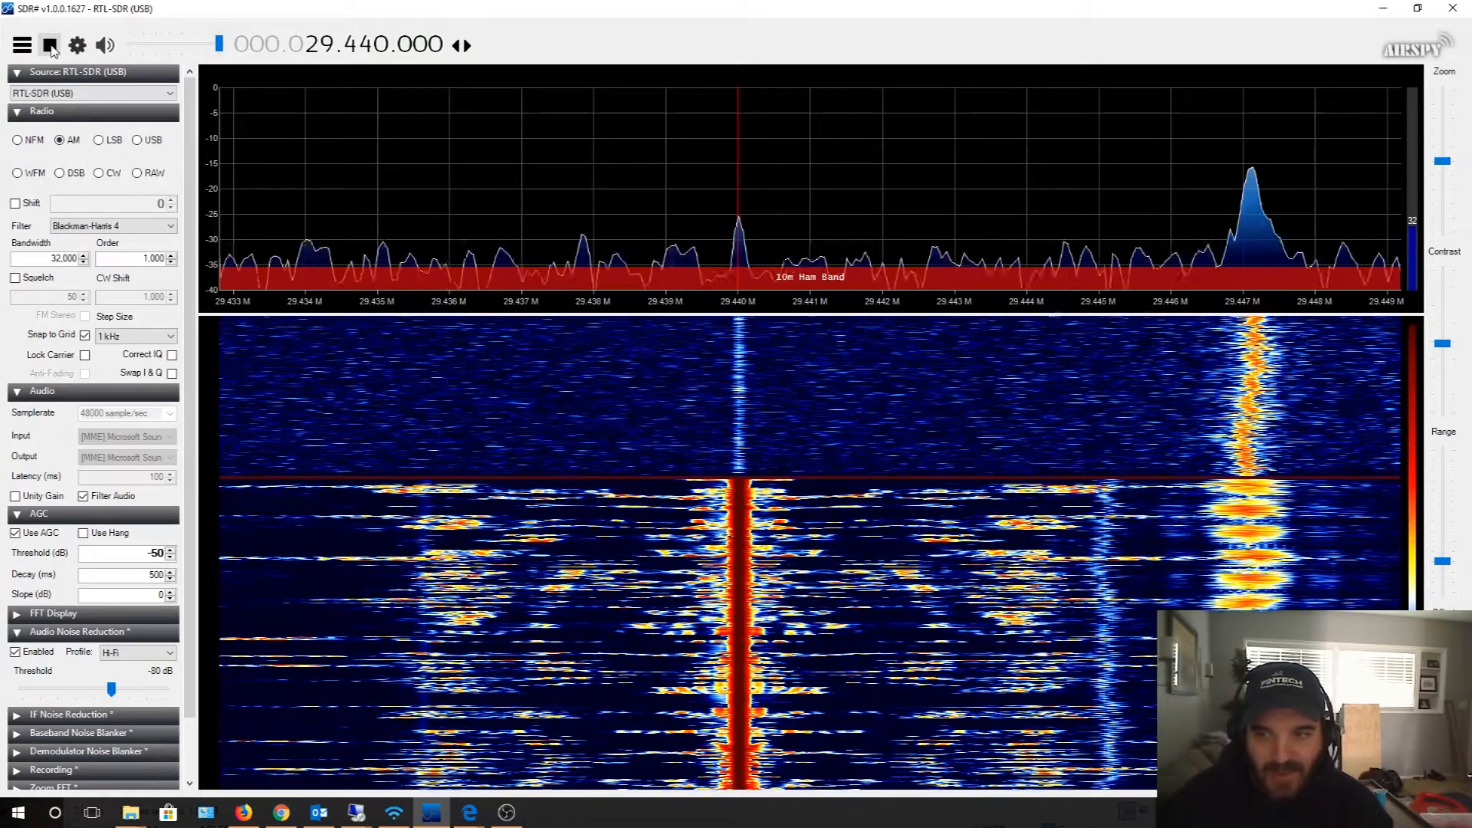
- Halt SDR# reception, freezing the faint 29.440 MHz trace above the earlier strong spur
{"action": "left_click", "coordinate": [50, 45]}
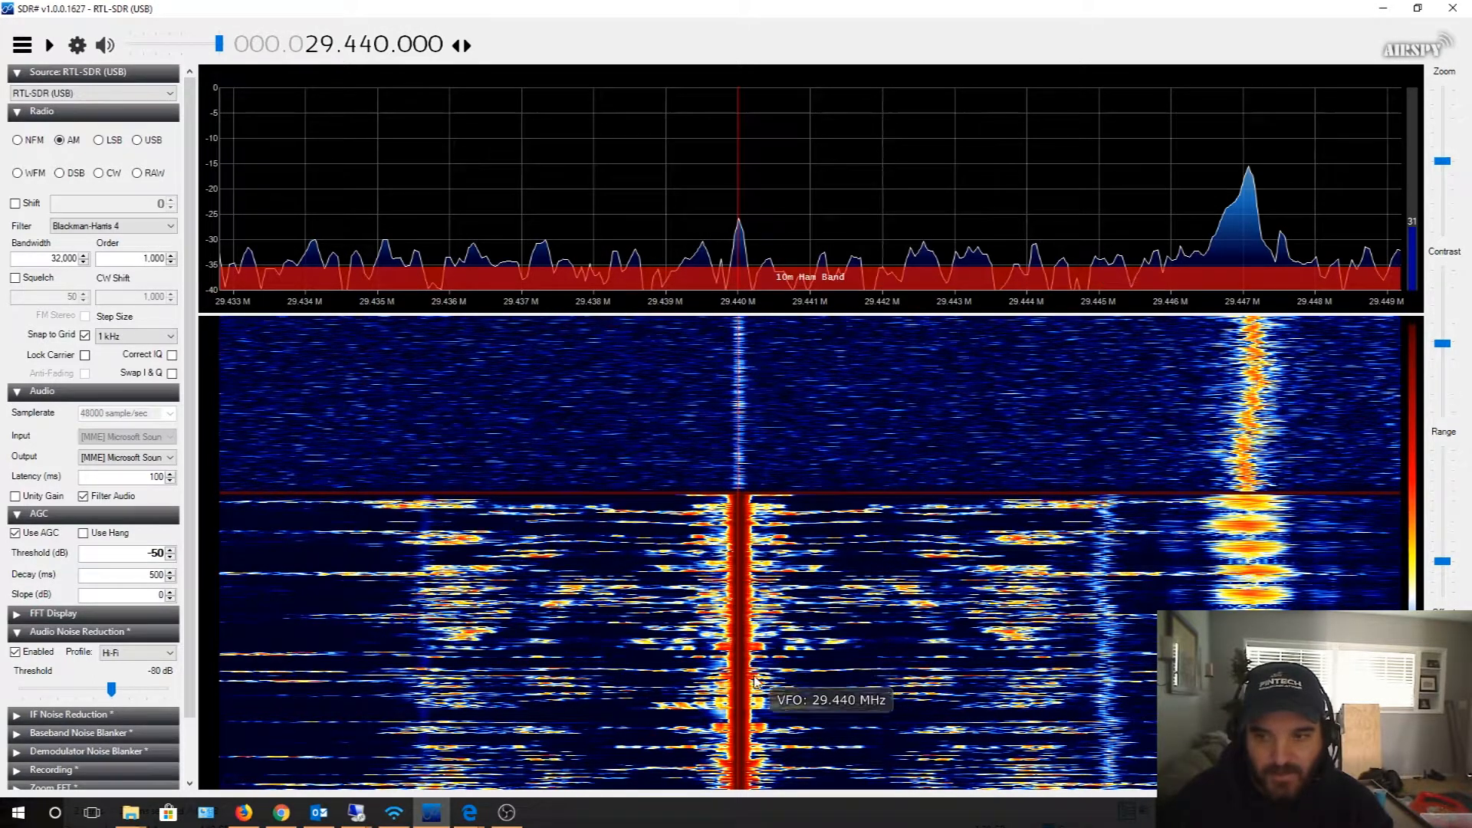
{"action": "mouse_move", "coordinate": [757, 590]}
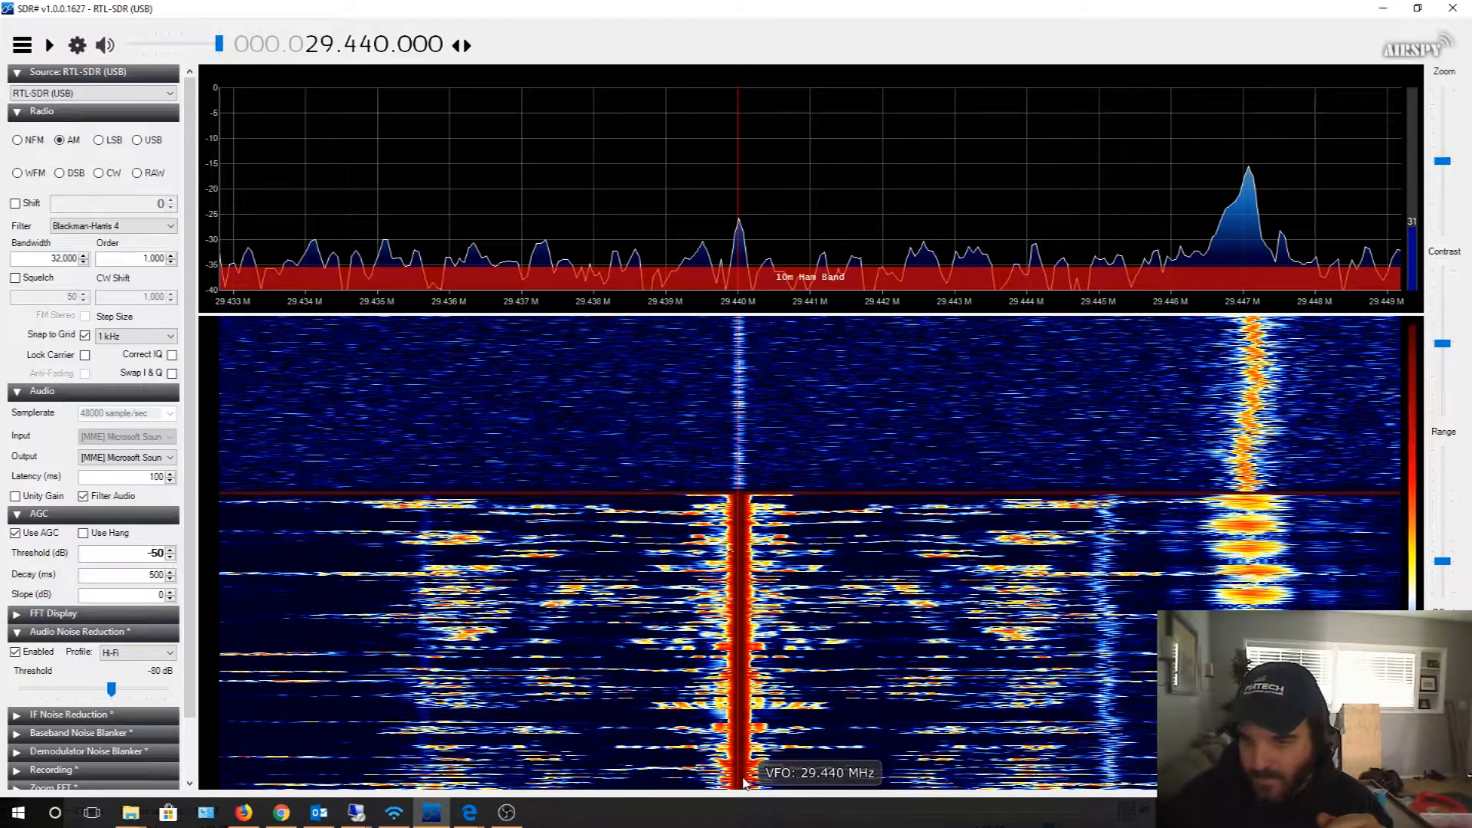
{"action": "mouse_move", "coordinate": [738, 345]}
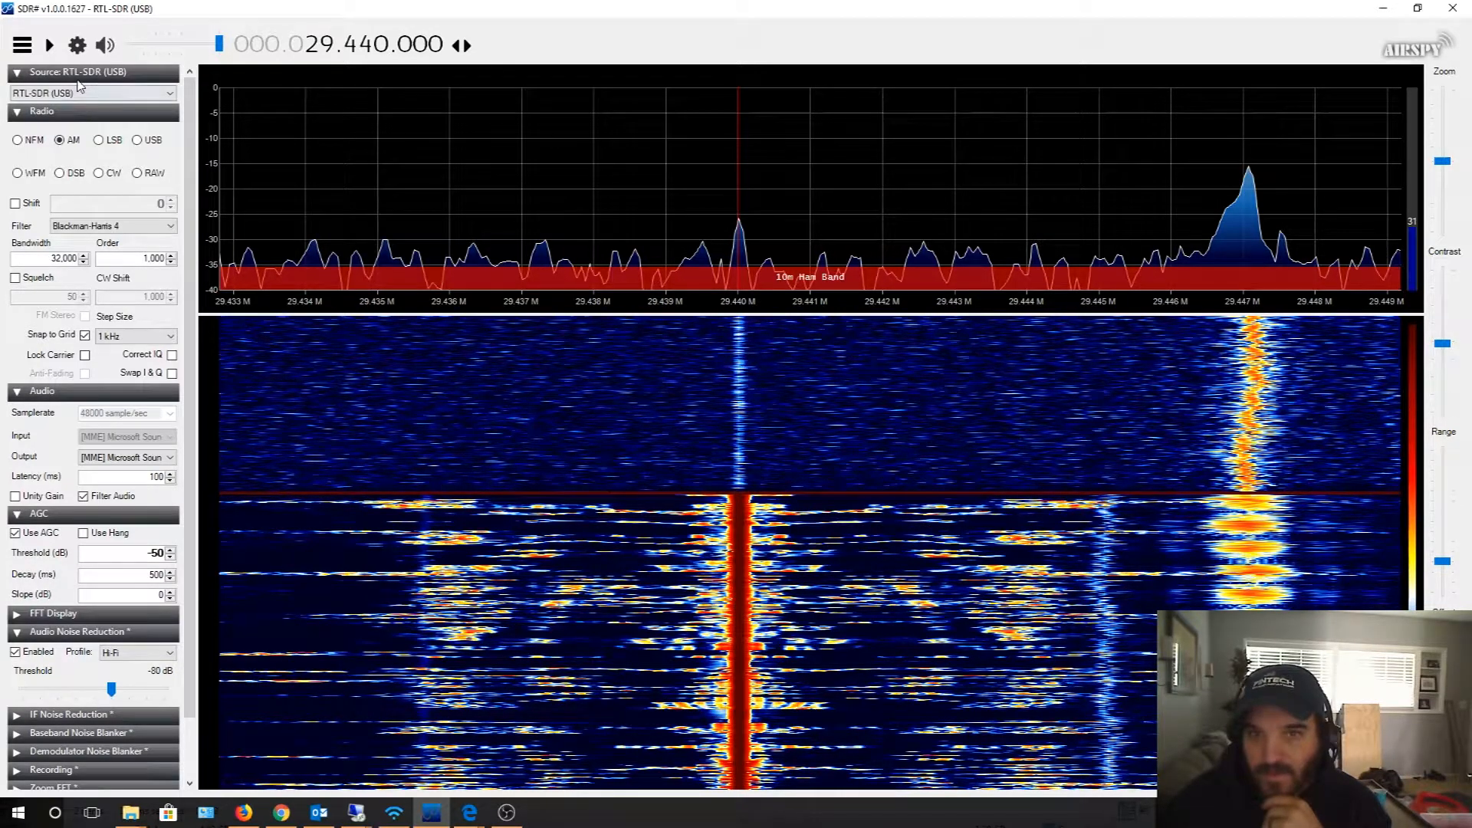
{"action": "mouse_move", "coordinate": [49, 45]}
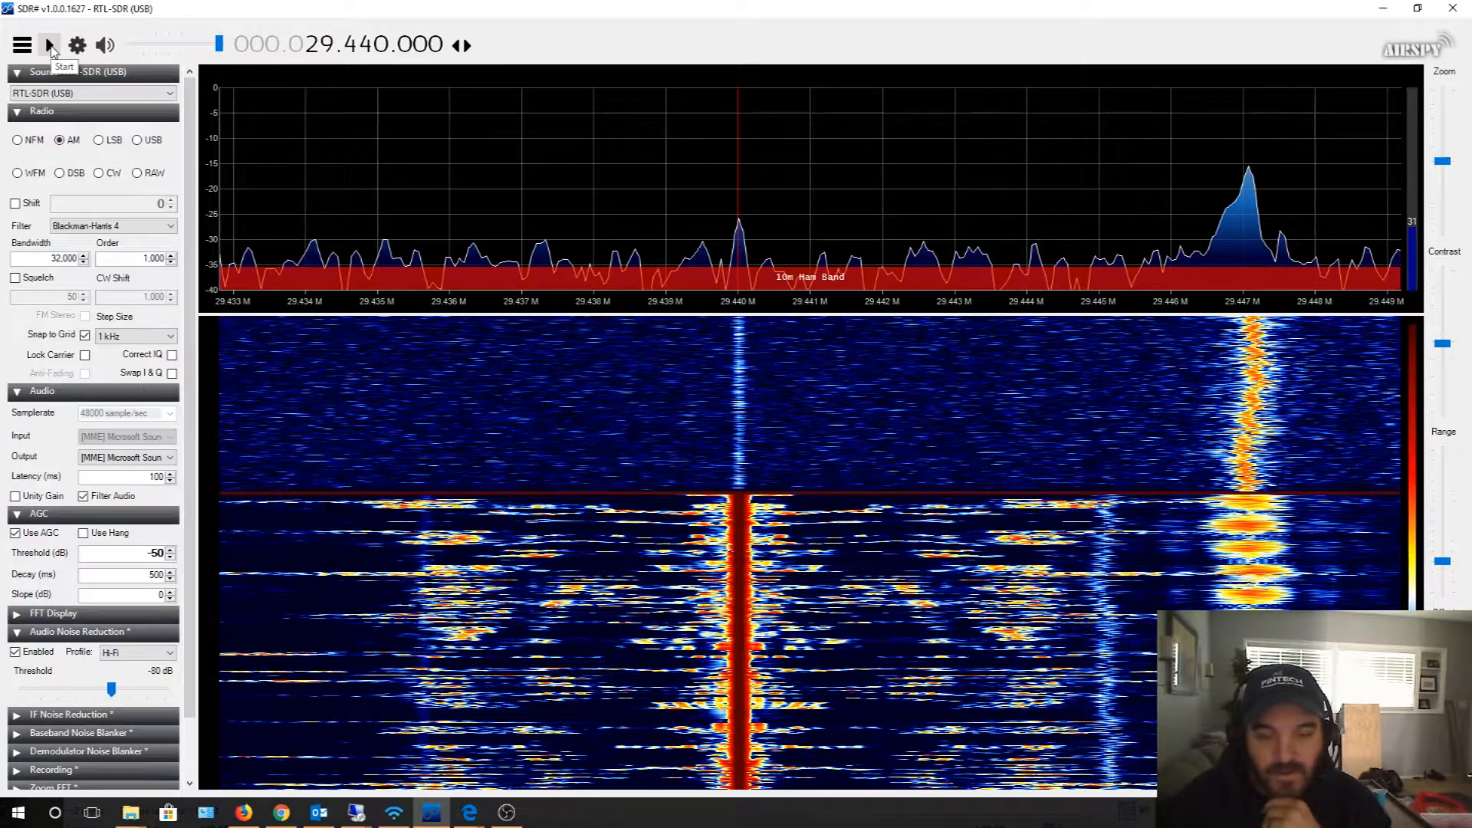